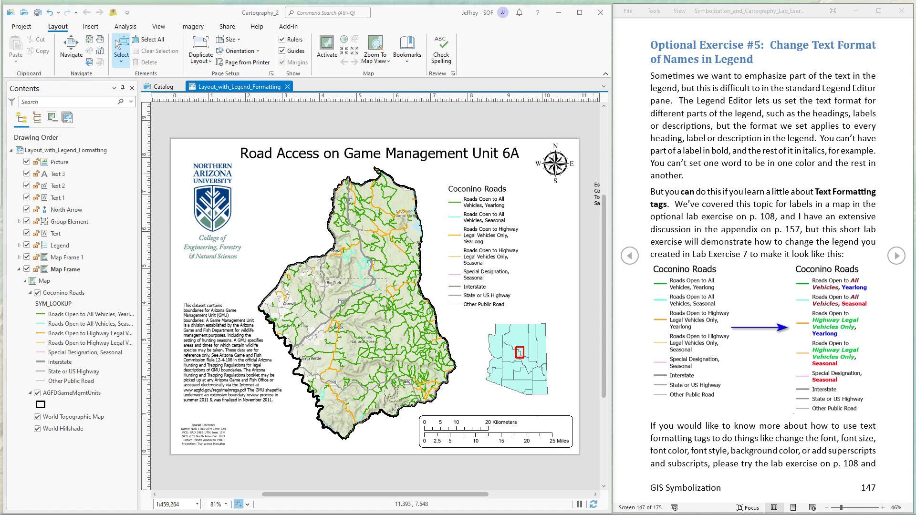
Step: Zoom the layout view in on the Coconino Roads legend with the mouse wheel
click(65, 269)
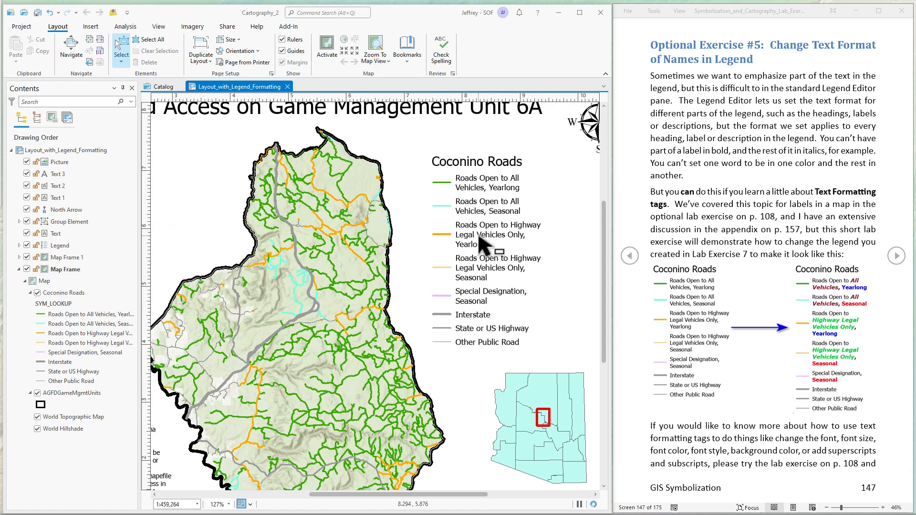
scroll(up, 3)
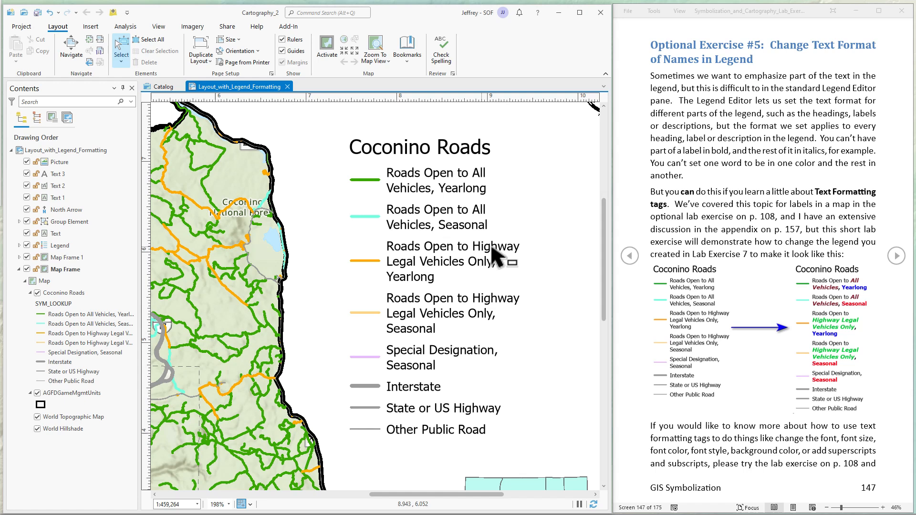
mouse_move(508, 260)
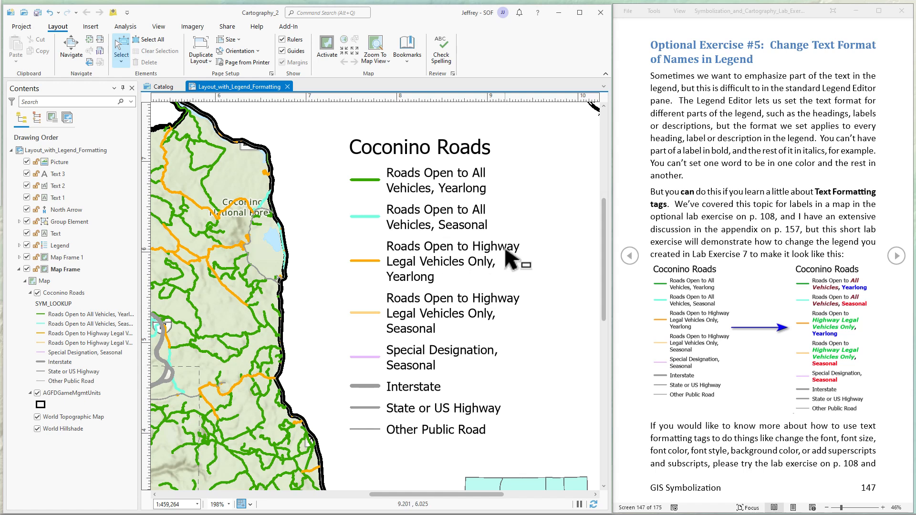
mouse_move(459, 265)
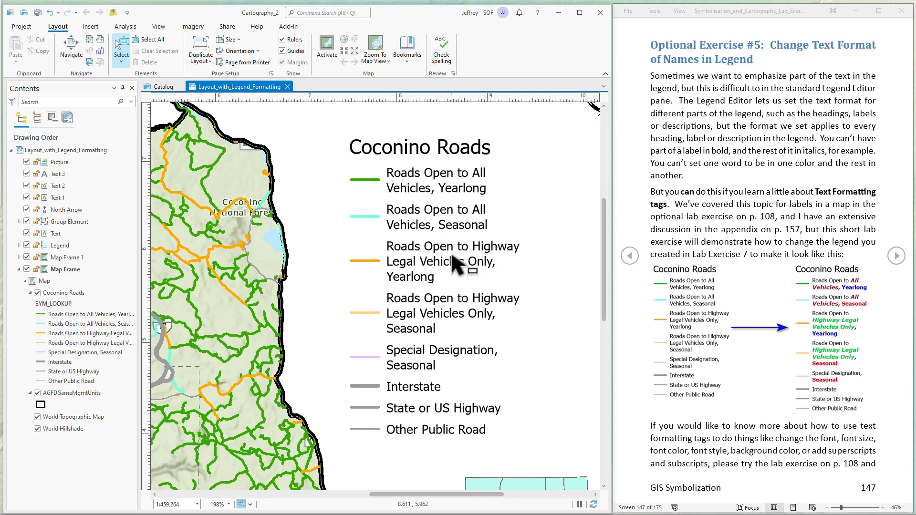
mouse_move(500, 275)
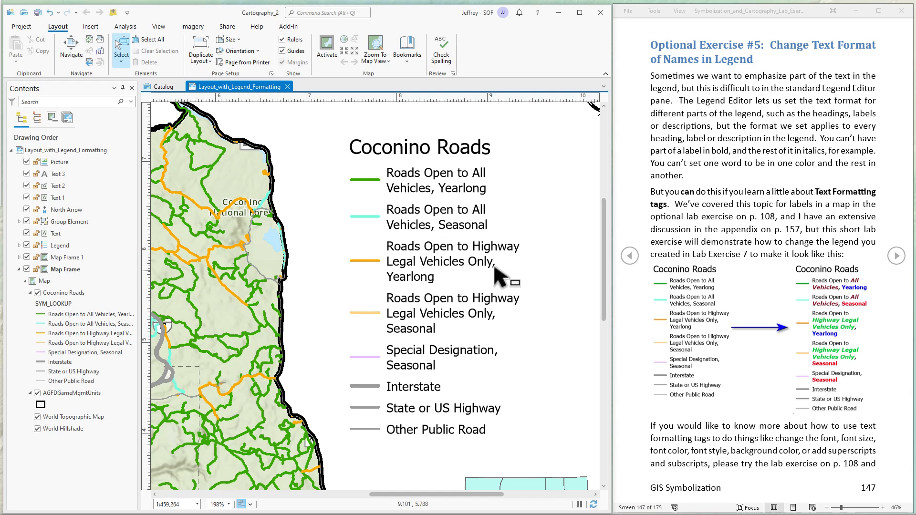
mouse_move(420, 237)
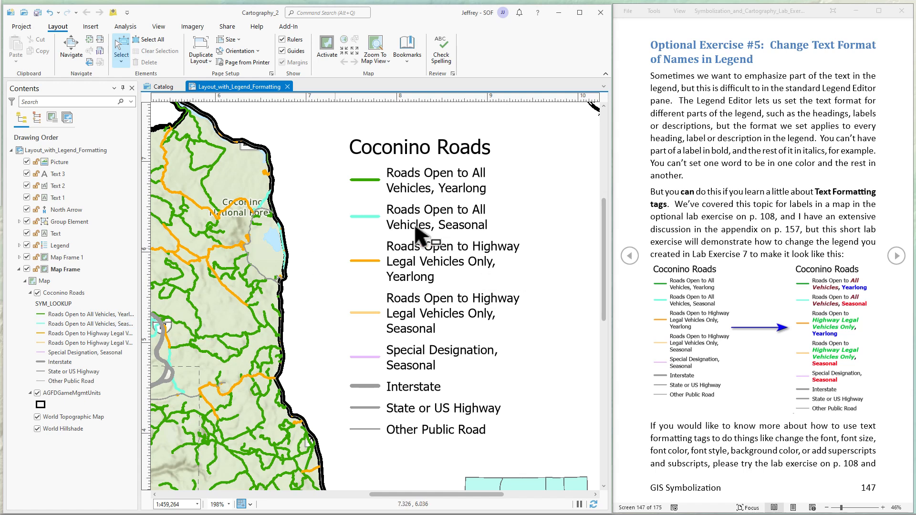
Step: Select the 'Roads Open to All Vehicles, Yearlong' class under Coconino Roads in Contents
click(91, 323)
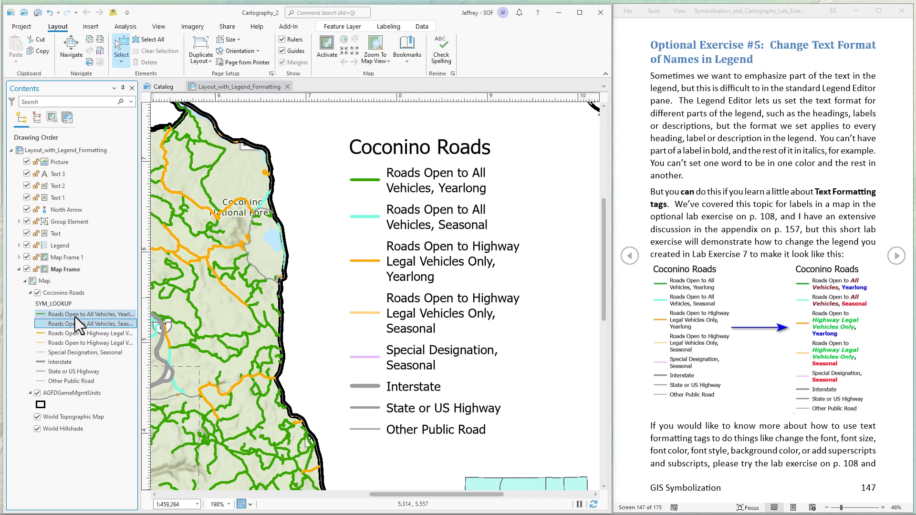
click(82, 314)
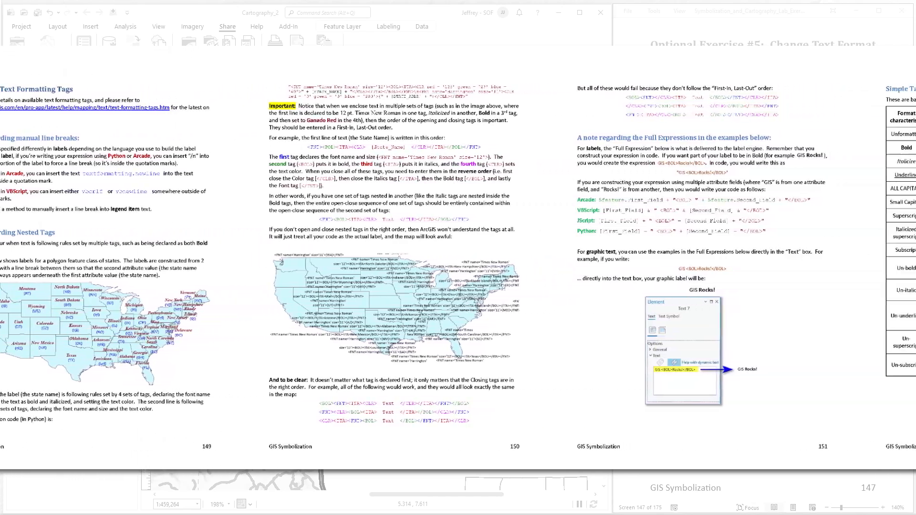
Step: Scroll past the formatting-tag appendix tables back to page 148
scroll(right, 3)
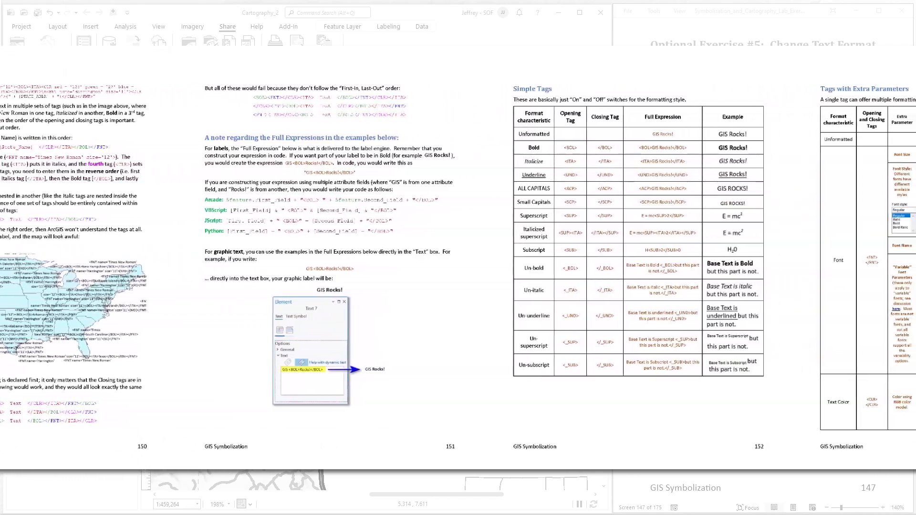
scroll(right, 3)
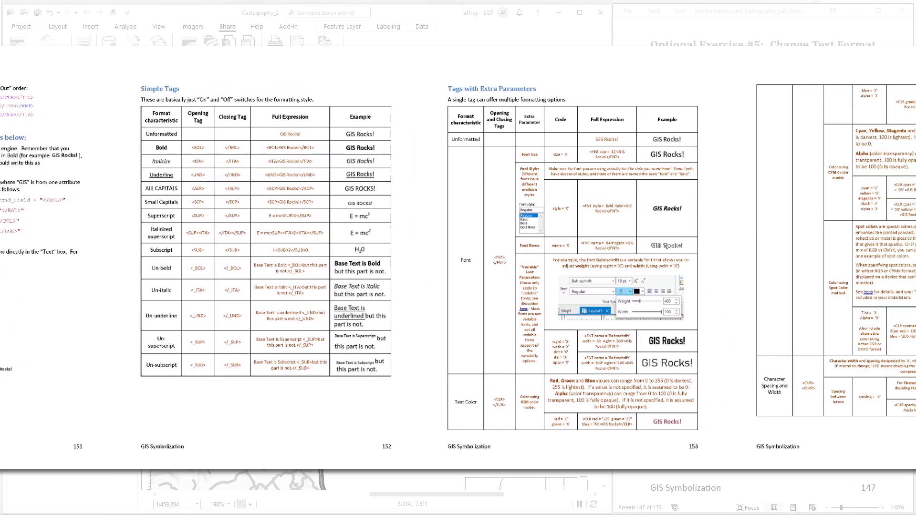
scroll(right, 3)
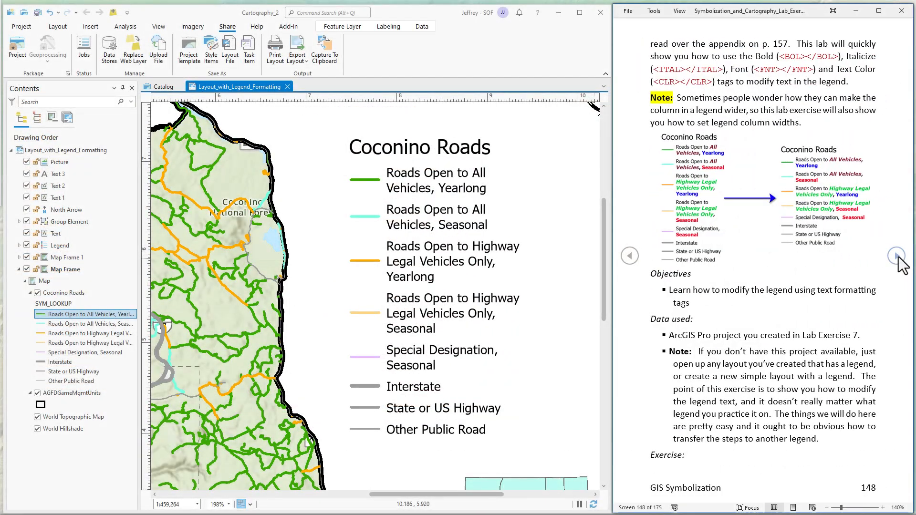
mouse_move(421, 342)
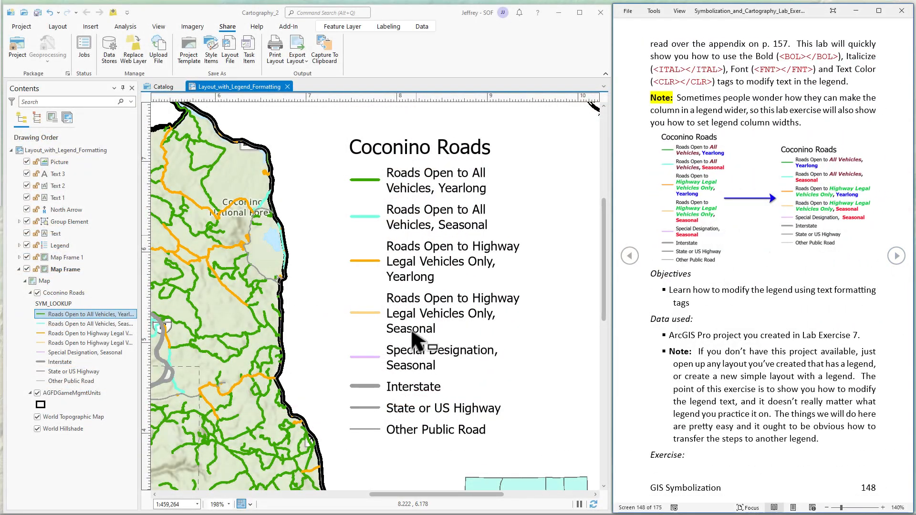
mouse_move(441, 284)
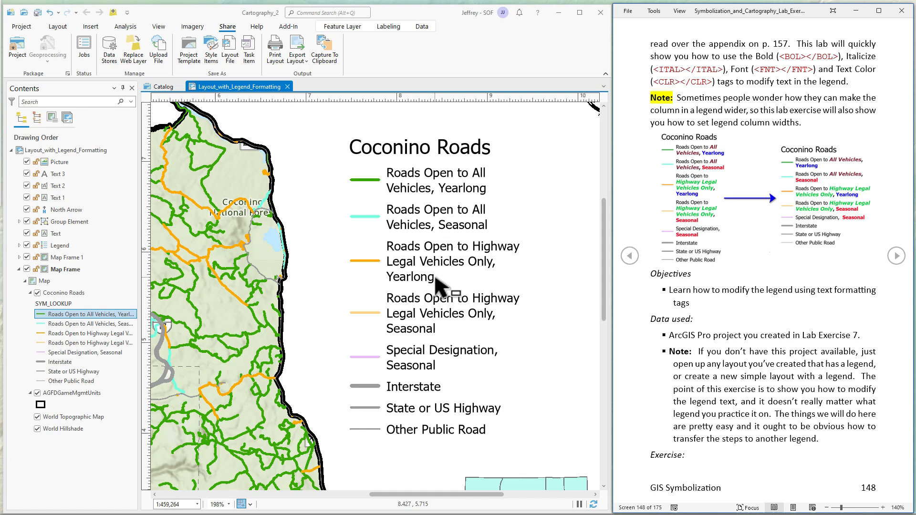
mouse_move(444, 287)
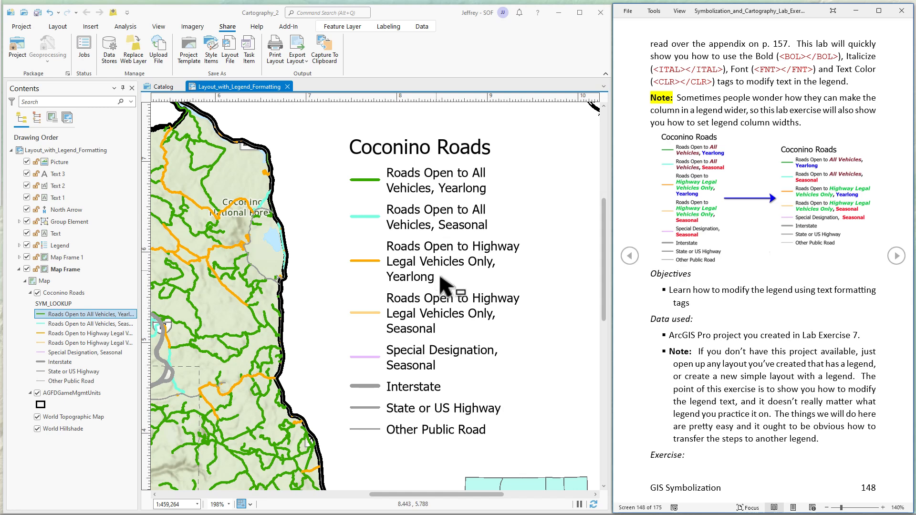
mouse_move(438, 330)
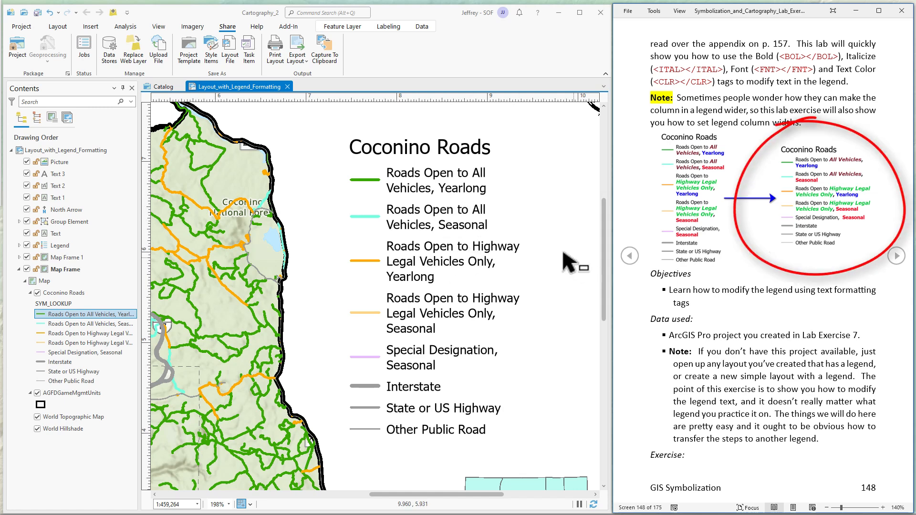
mouse_move(447, 285)
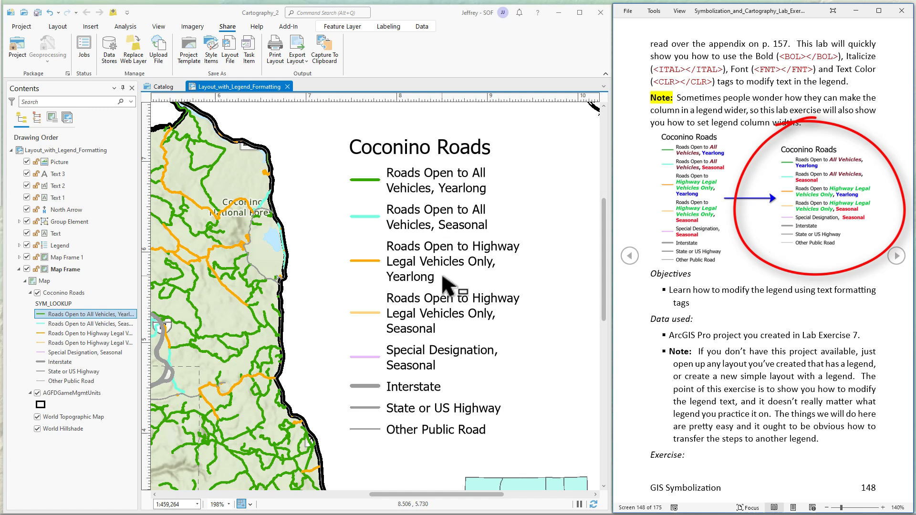
Step: Advance the lab manual to page 150 on editing legend labels
click(898, 255)
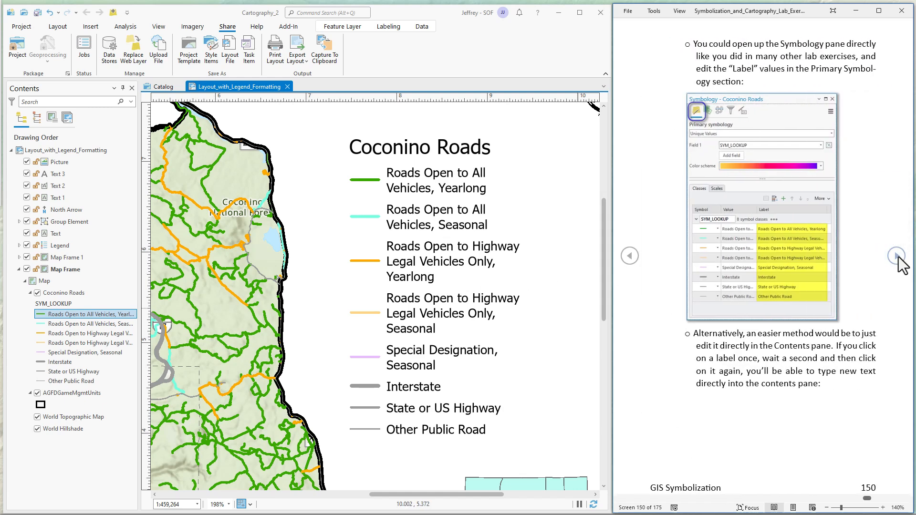
Step: Turn to page 151 and double-click into its CLR color tag instructions
click(896, 256)
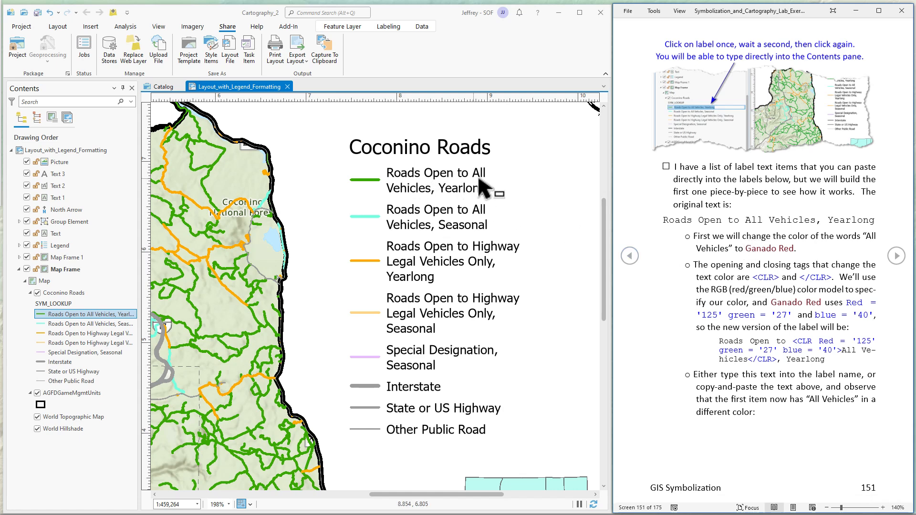
mouse_move(426, 198)
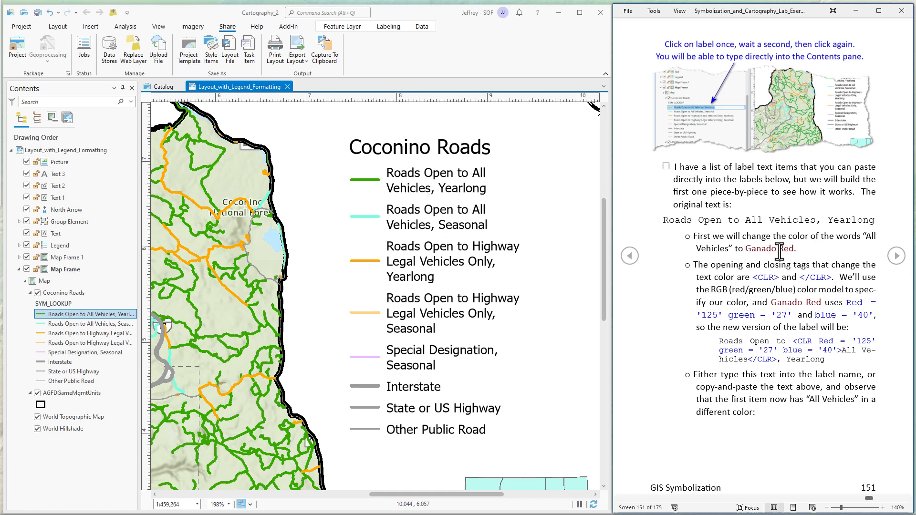
mouse_move(436, 215)
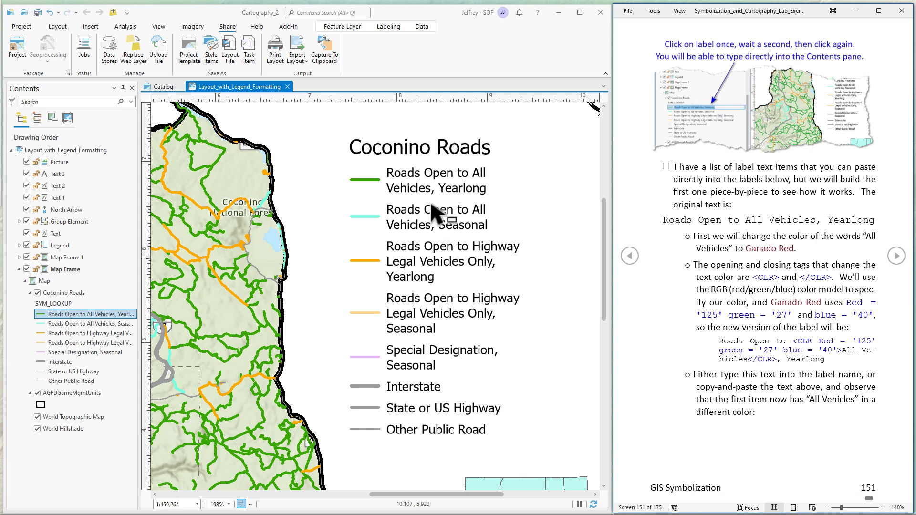
mouse_move(432, 216)
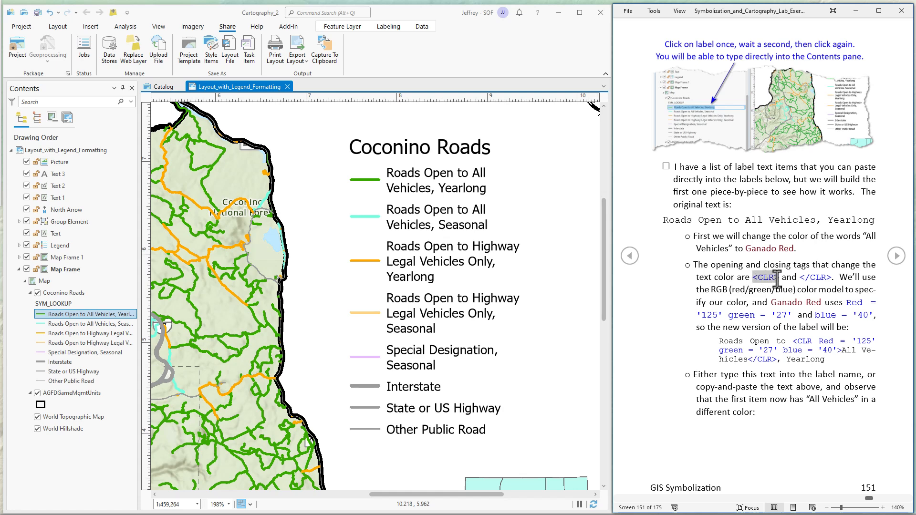
mouse_move(817, 278)
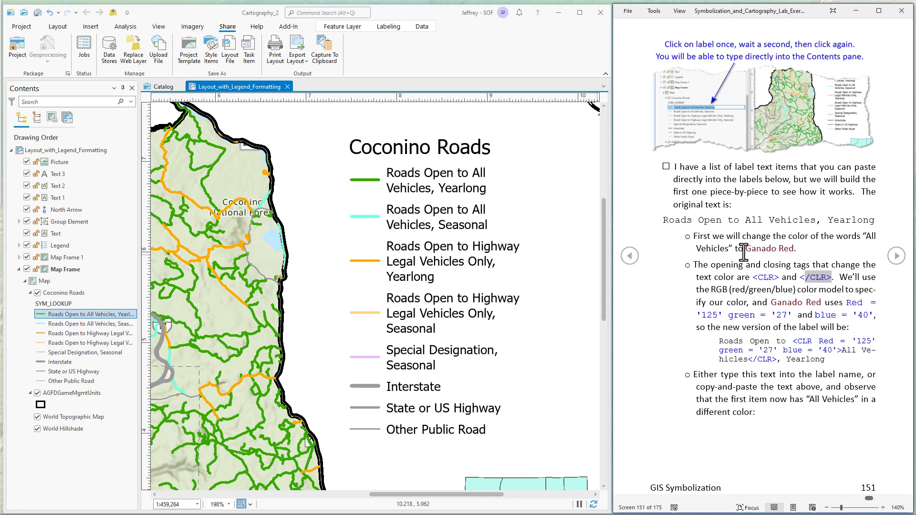
mouse_move(772, 278)
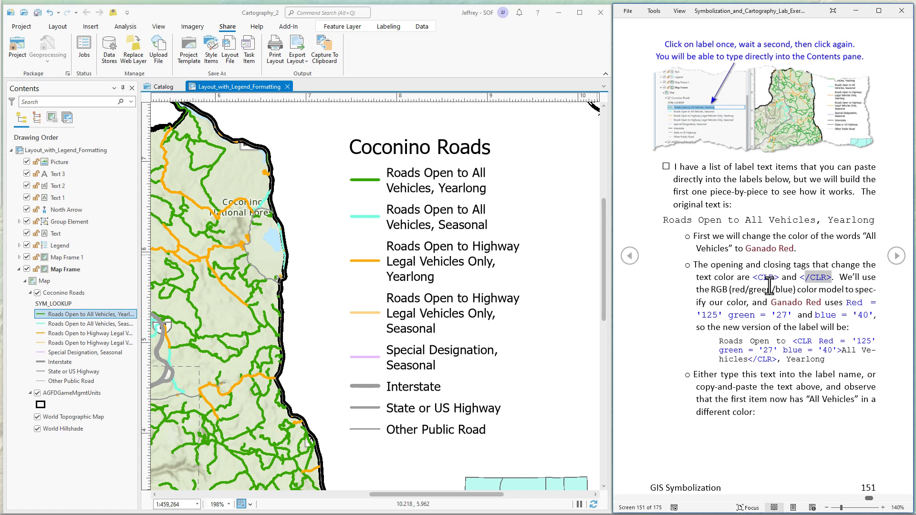
mouse_move(841, 303)
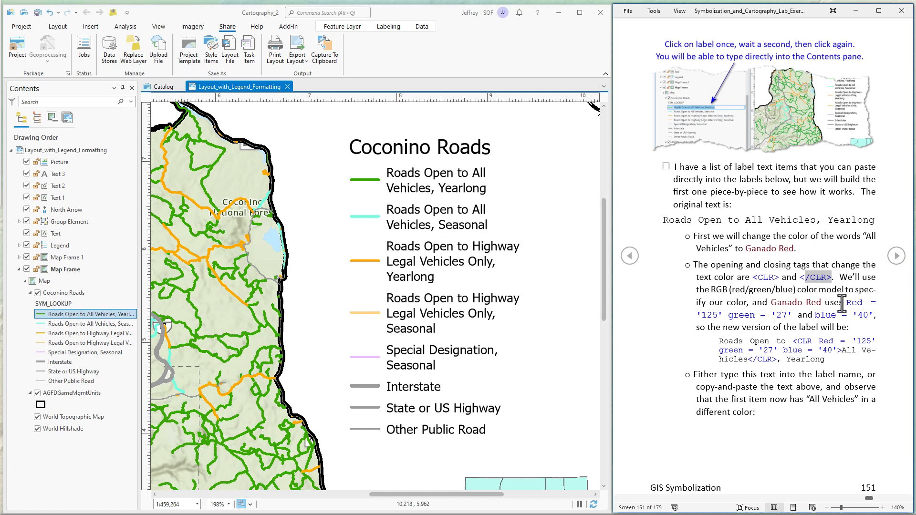
mouse_move(727, 300)
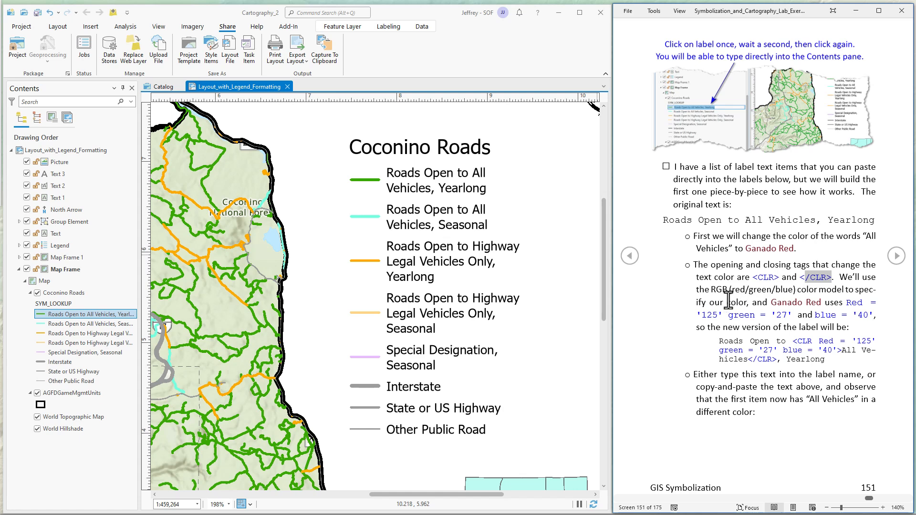
mouse_move(735, 308)
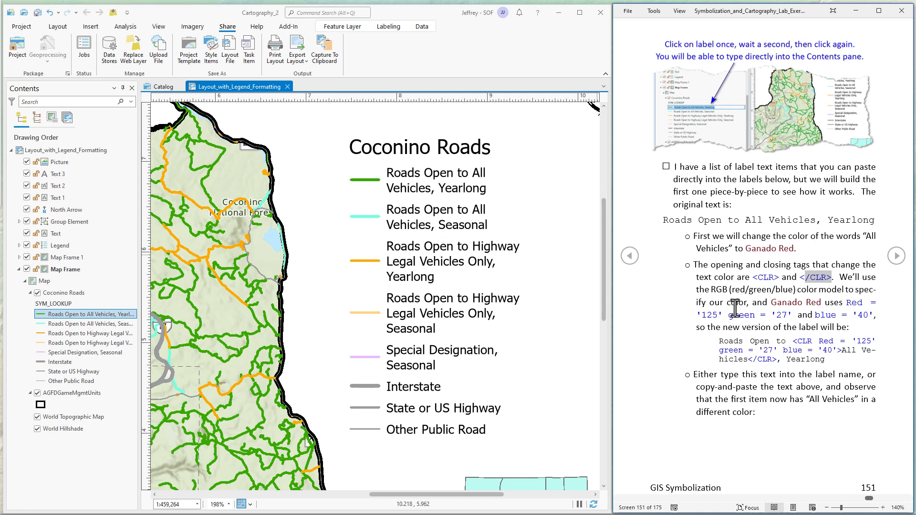
mouse_move(845, 305)
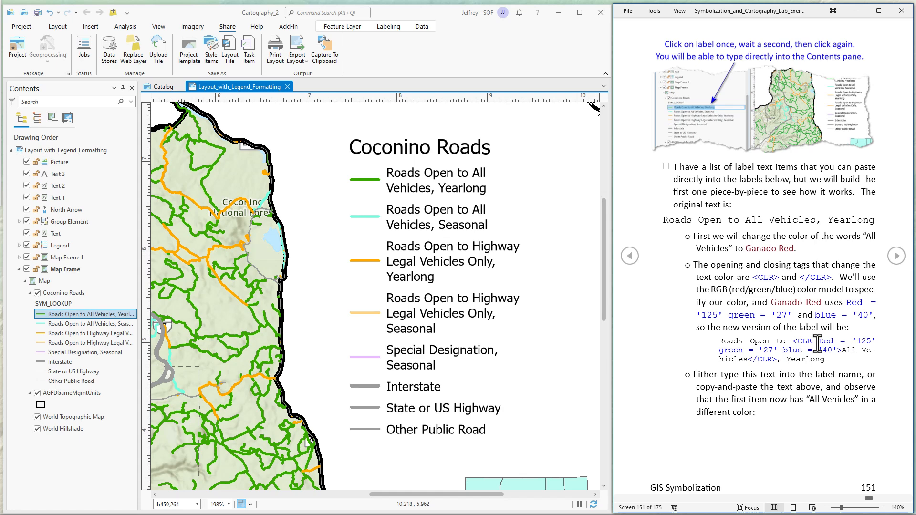
double_click(730, 349)
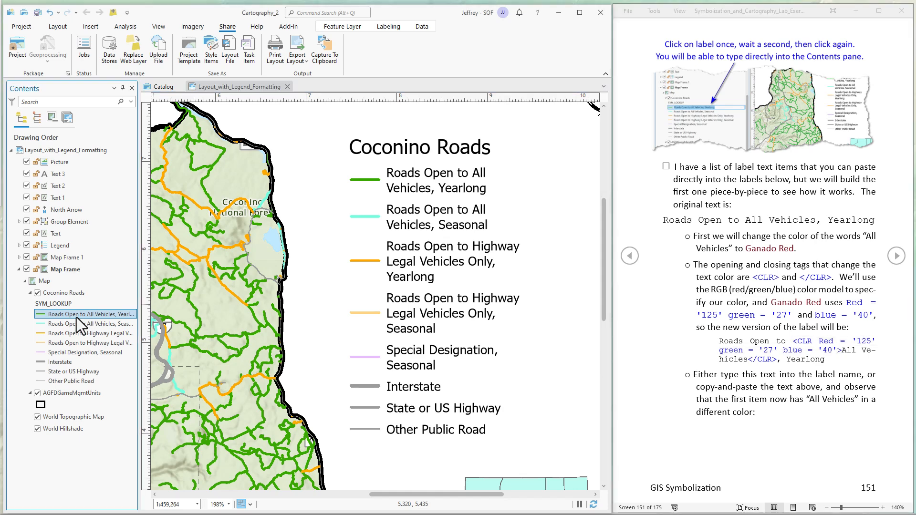
Step: Edit the first legend label, then select the map frame and north arrow on the layout
click(85, 314)
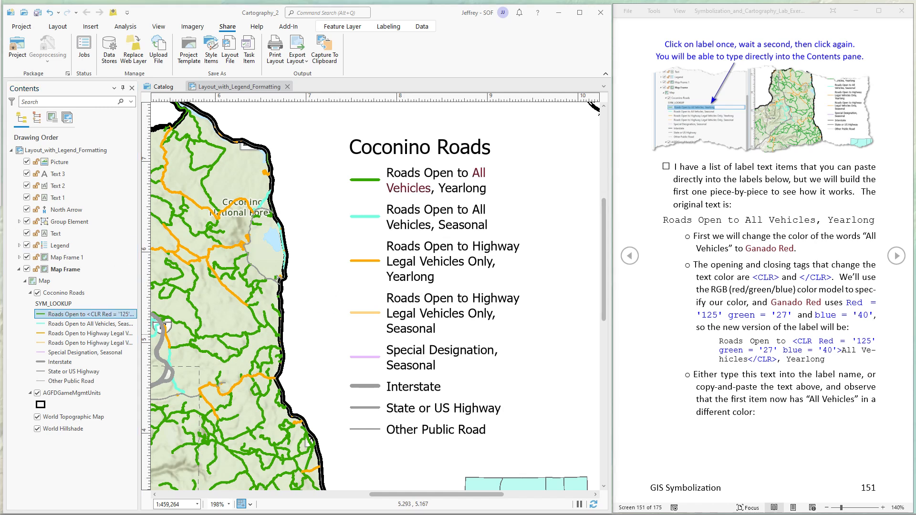
click(65, 269)
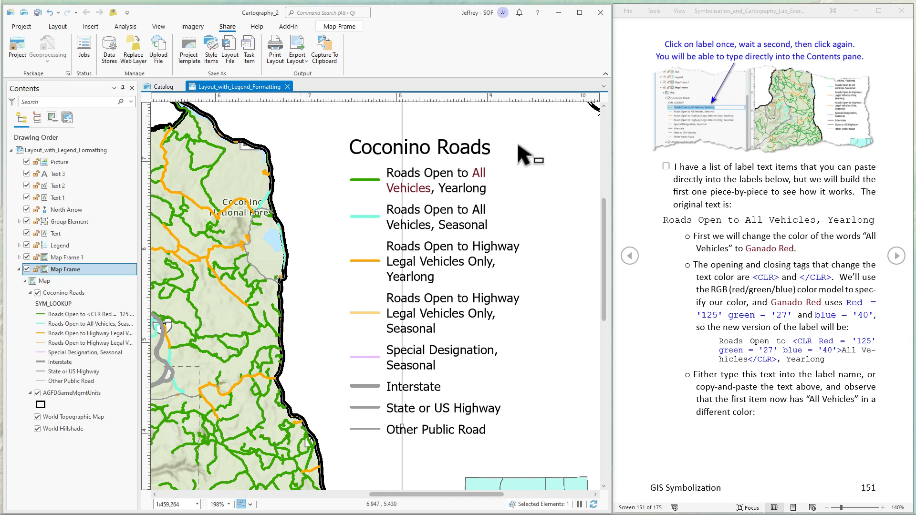
click(66, 209)
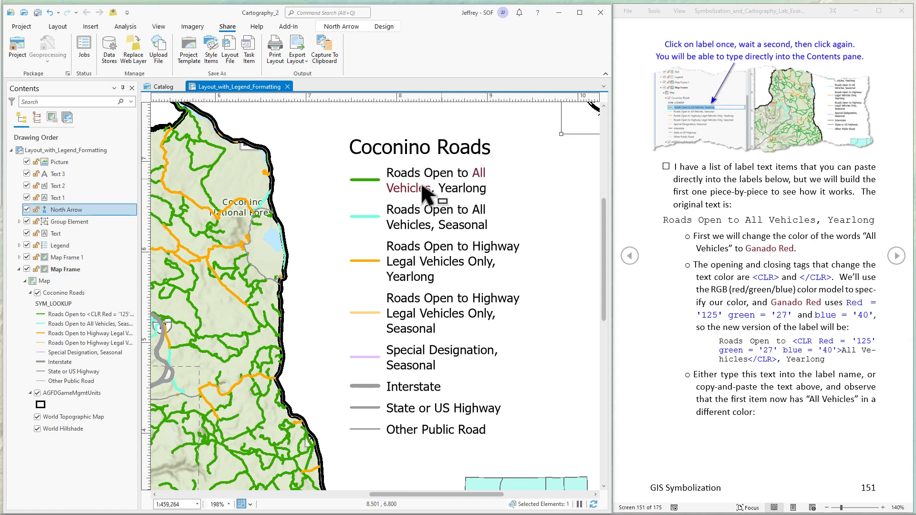
mouse_move(774, 242)
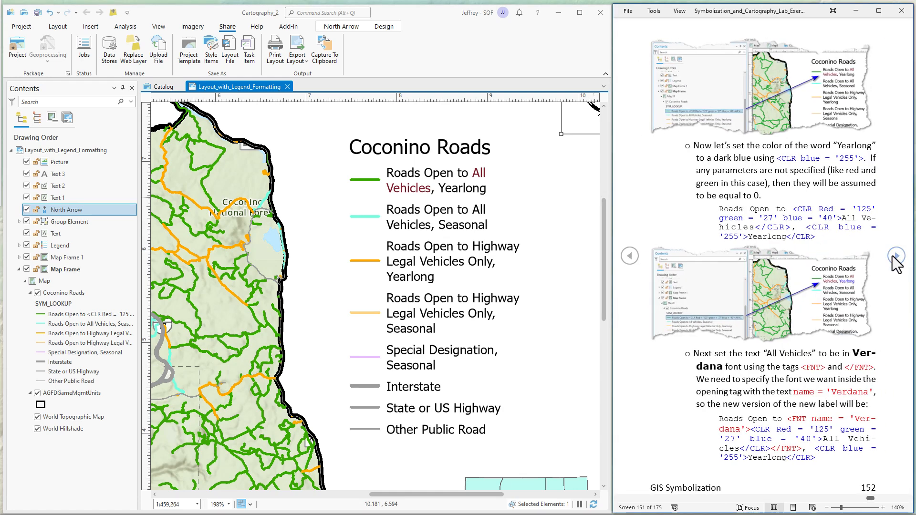
Step: Advance the lab guide to page 152 on dark blue Yearlong and Verdana font
click(897, 255)
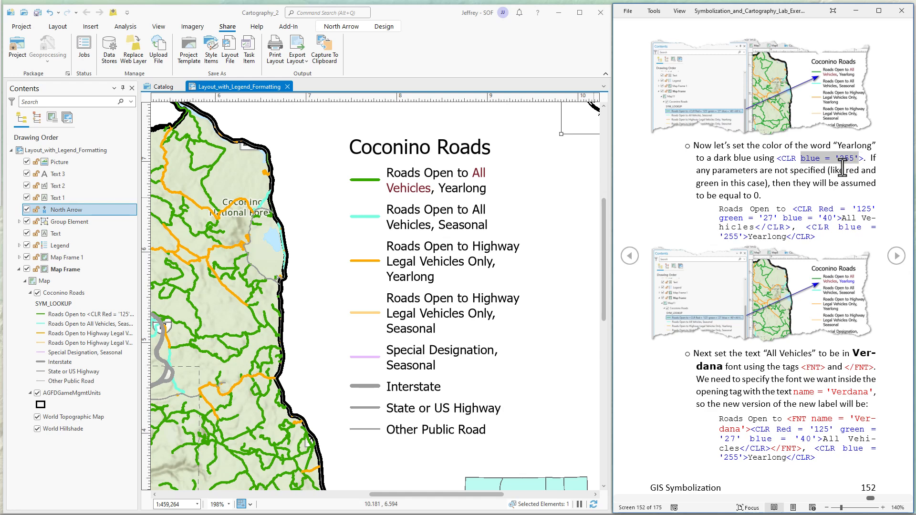
mouse_move(793, 167)
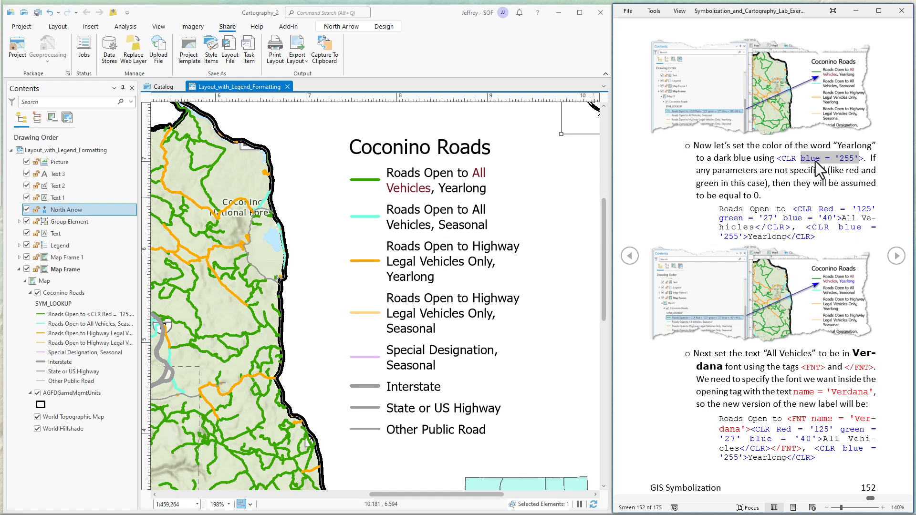
mouse_move(849, 169)
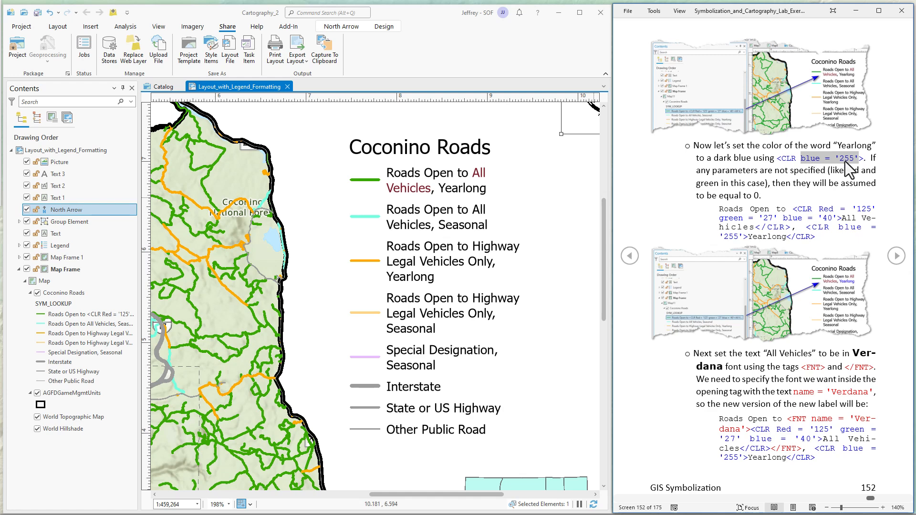
mouse_move(839, 177)
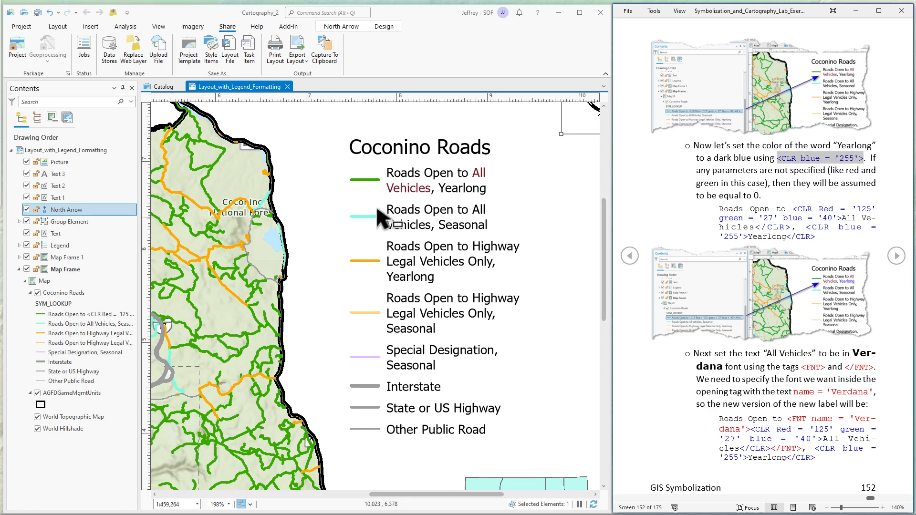
Step: Select the first Coconino Roads label and begin editing it to color Yearlong blue
click(88, 314)
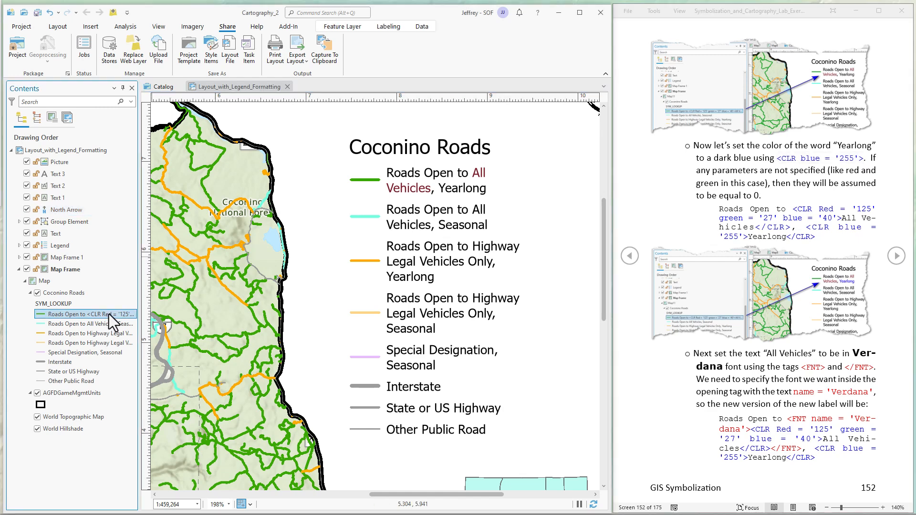
click(63, 292)
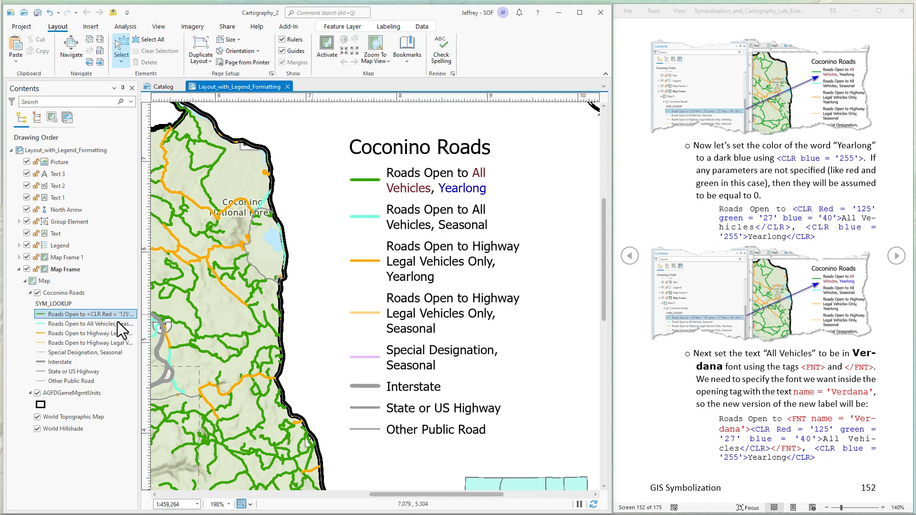
mouse_move(520, 234)
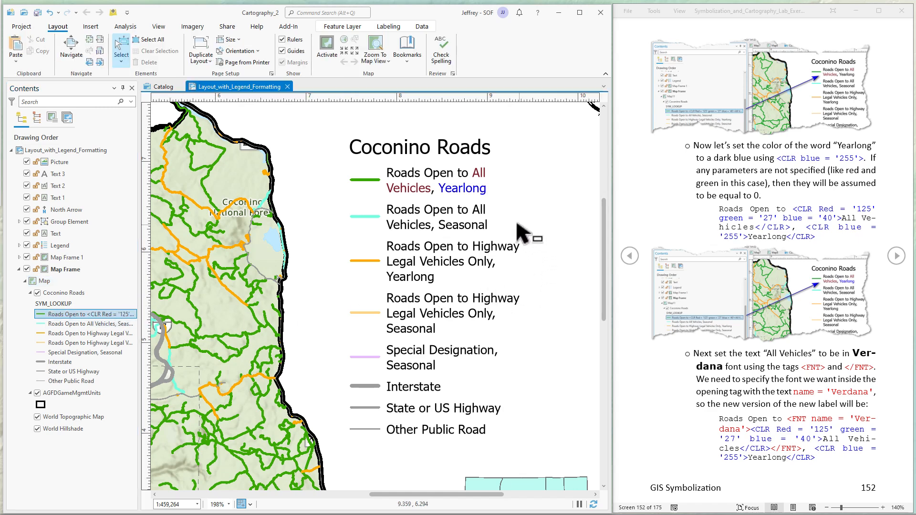
mouse_move(809, 239)
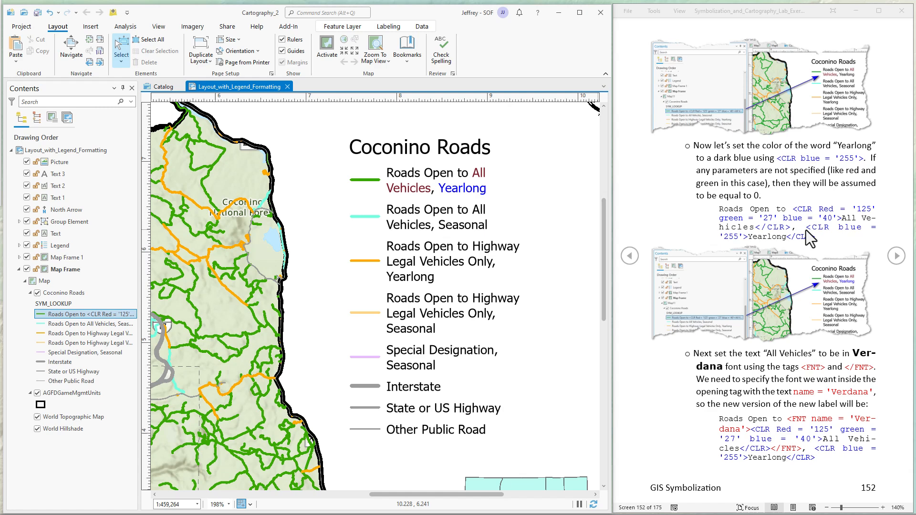
mouse_move(774, 365)
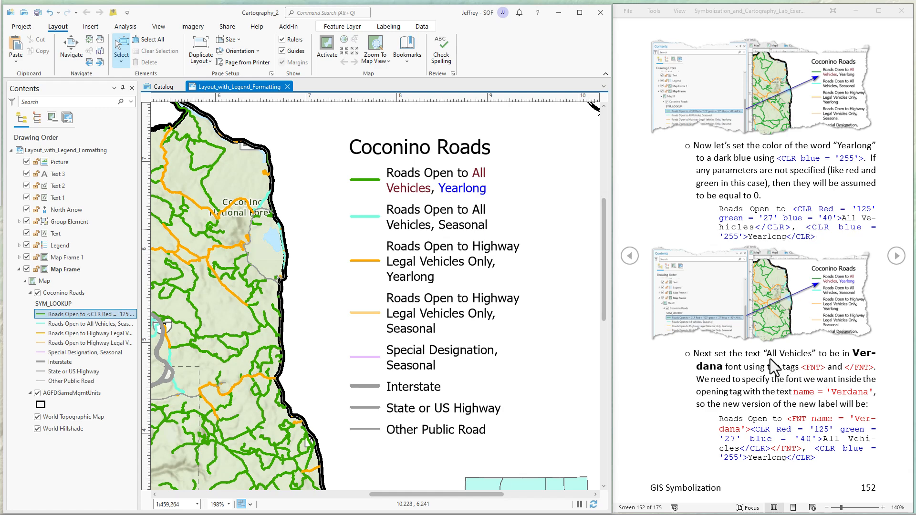
mouse_move(865, 365)
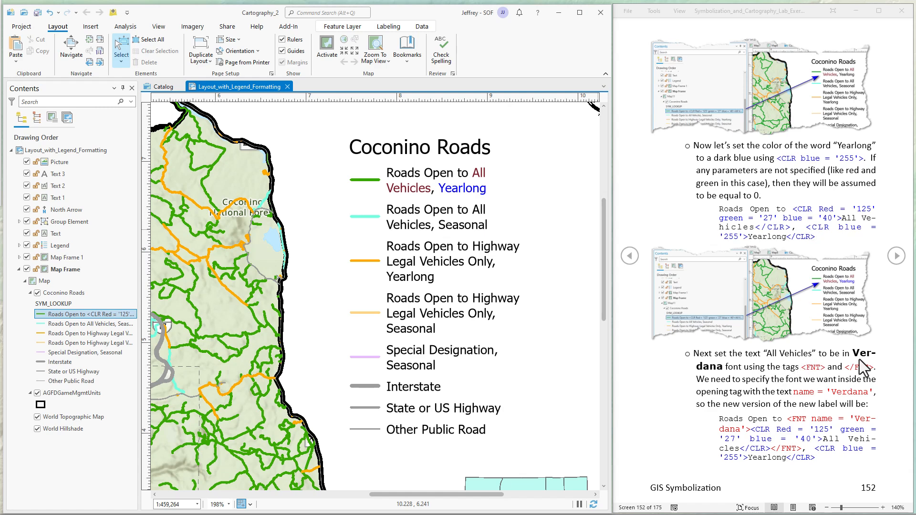
mouse_move(799, 377)
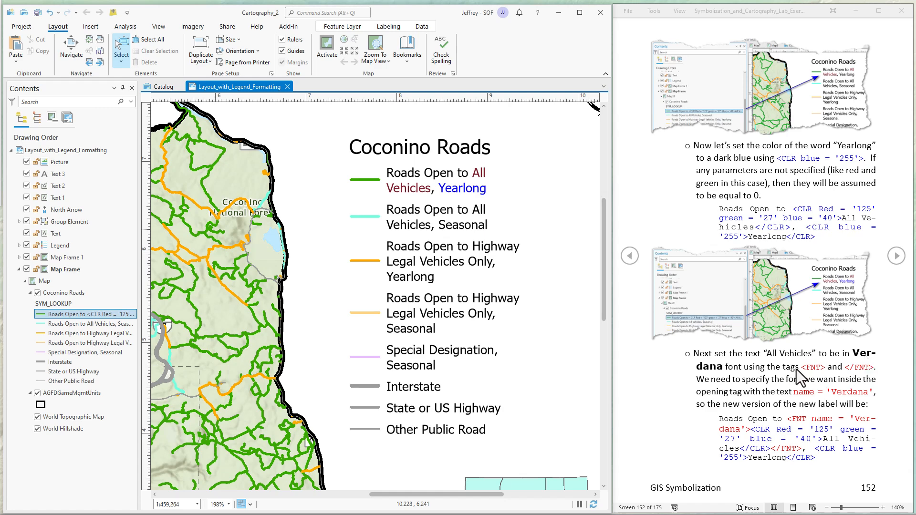
mouse_move(753, 339)
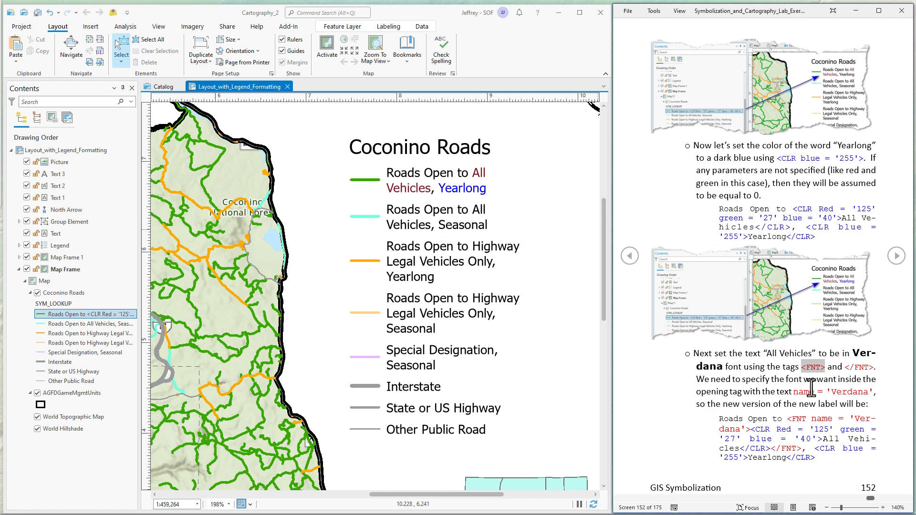
mouse_move(786, 419)
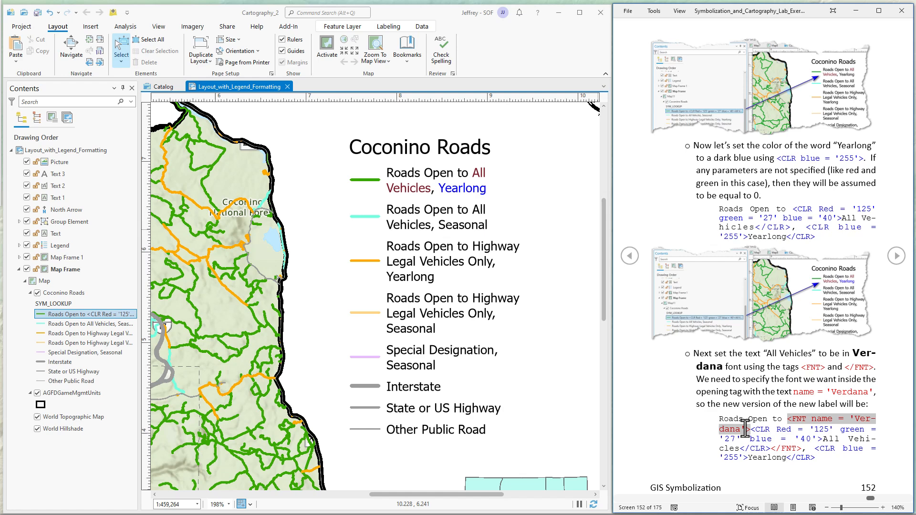
Step: Copy the <FNT name = 'Verdana'> tag text from the lab guide
right_click(734, 429)
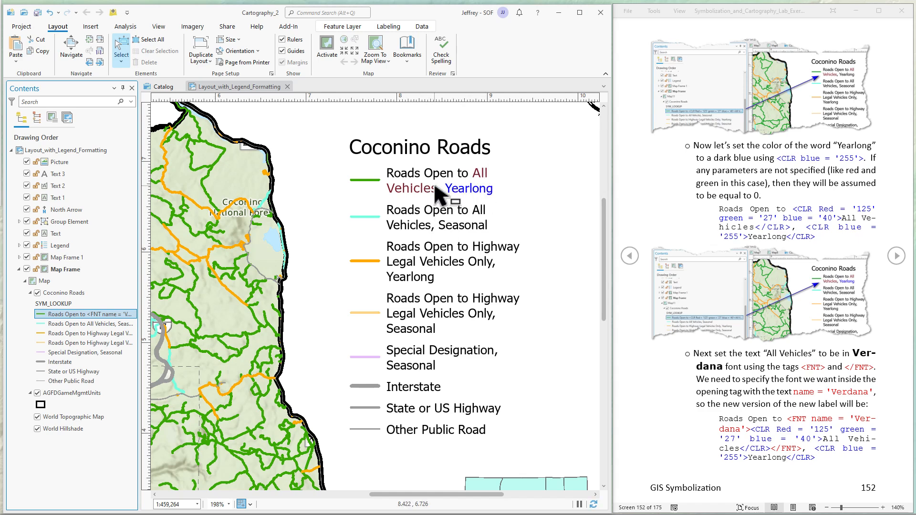
mouse_move(905, 255)
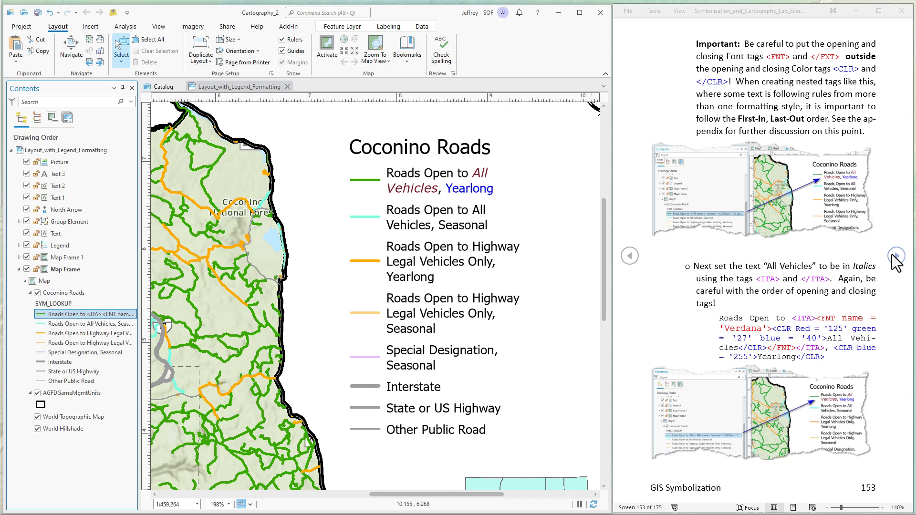
Step: Commit the first label with All Vehicles, Yearlong wrapped in <BOL></BOL> tags
scroll(down, 3)
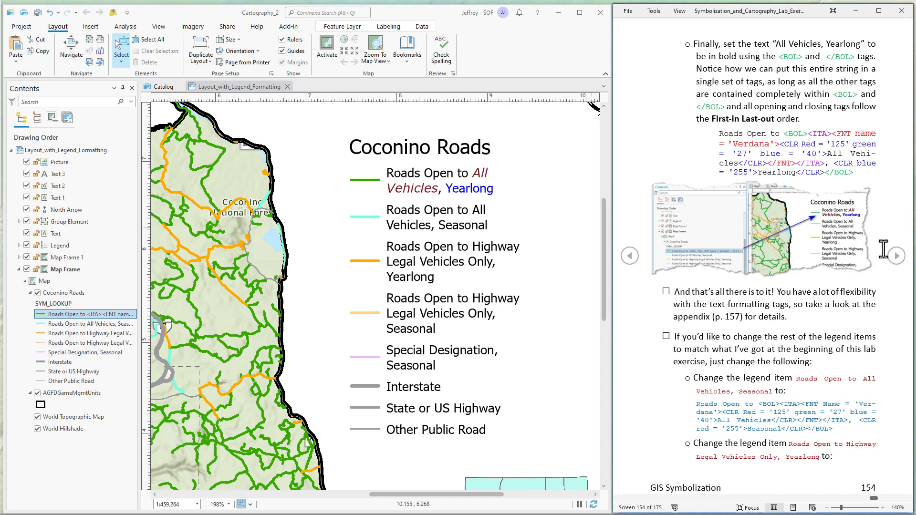
mouse_move(772, 57)
text(= '255'>Yearlong</CLR></BOL>)
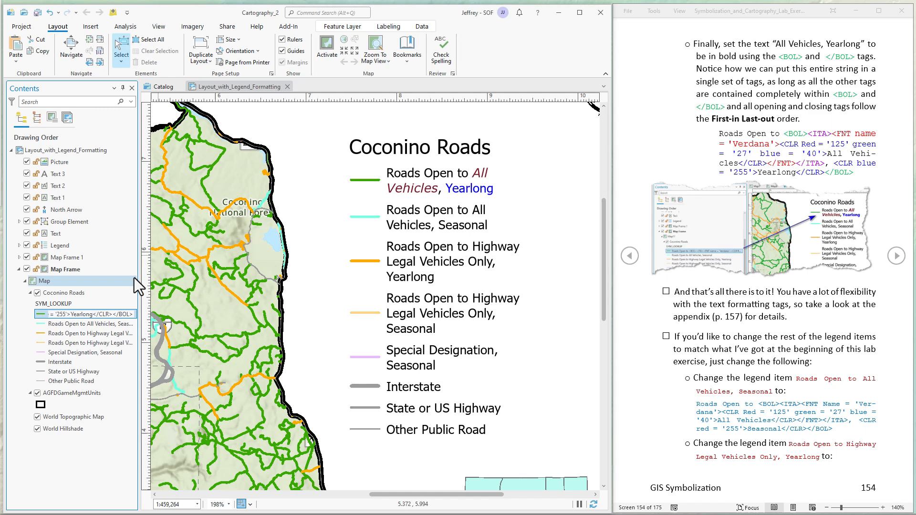
click(90, 314)
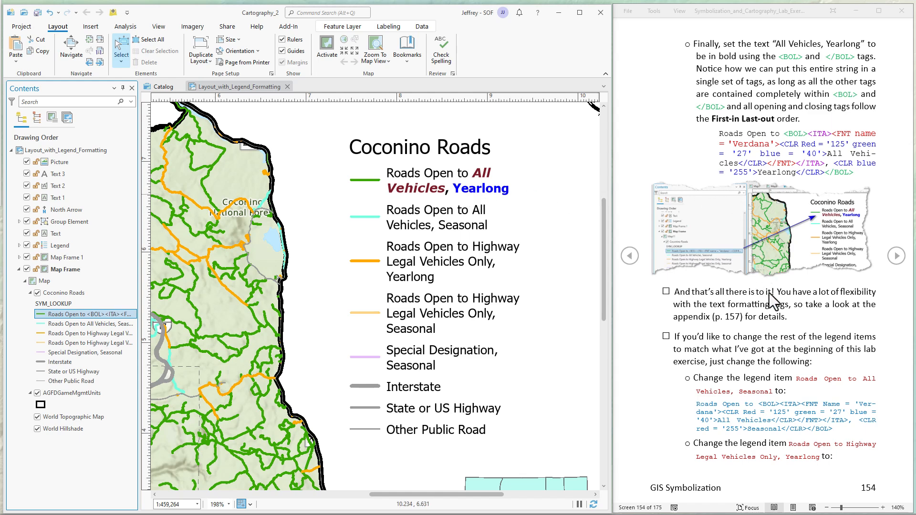
mouse_move(754, 430)
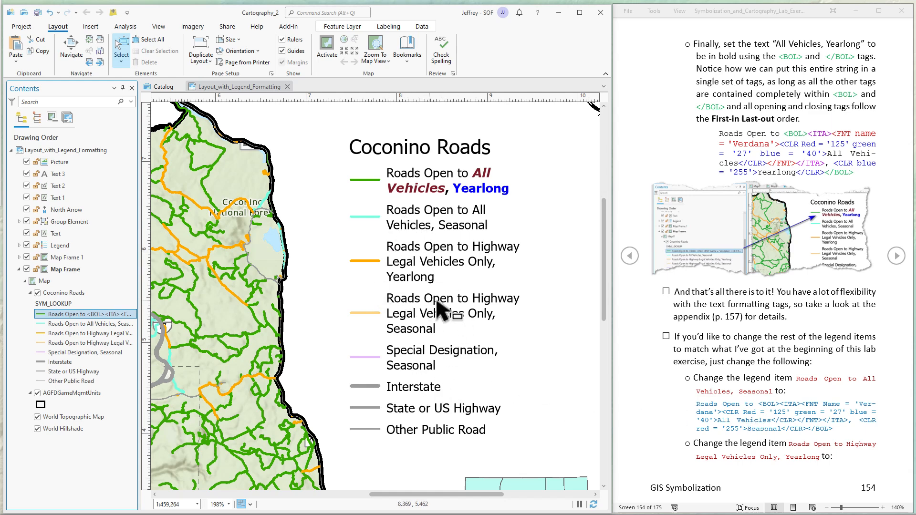
Step: Relabel the Interstate legend item as H₂0 using subscript tags
click(88, 324)
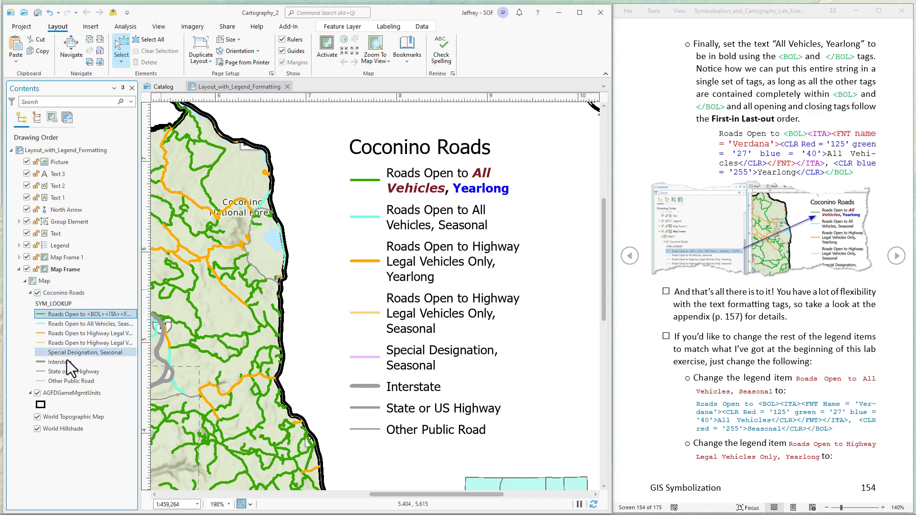
click(61, 362)
text(H)
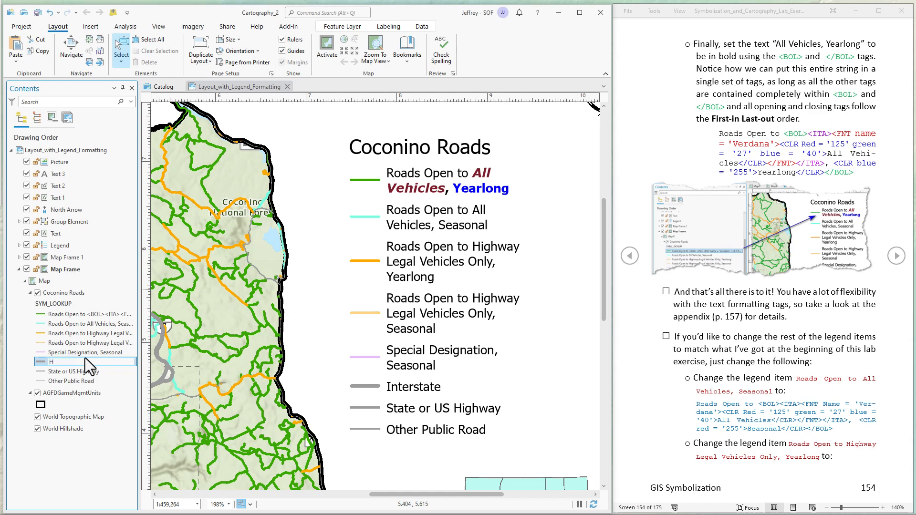
text(<SUB>2)
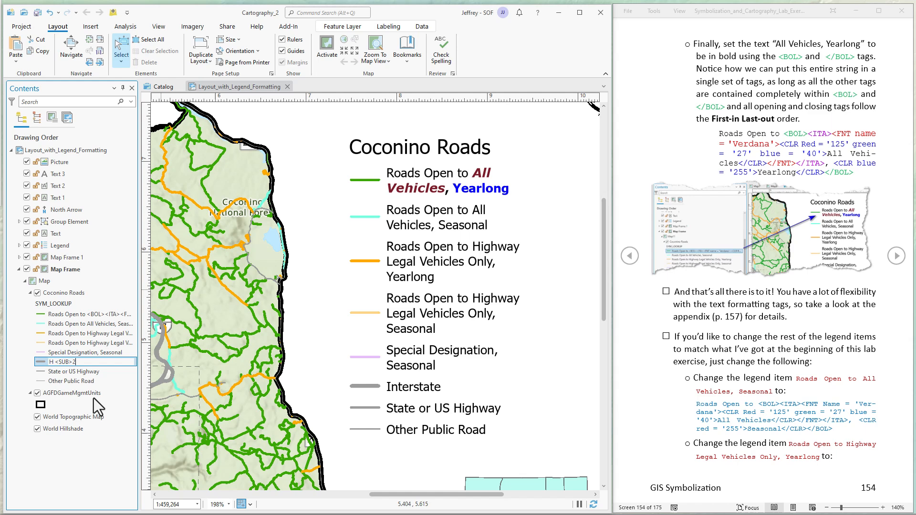
text(</SUB)
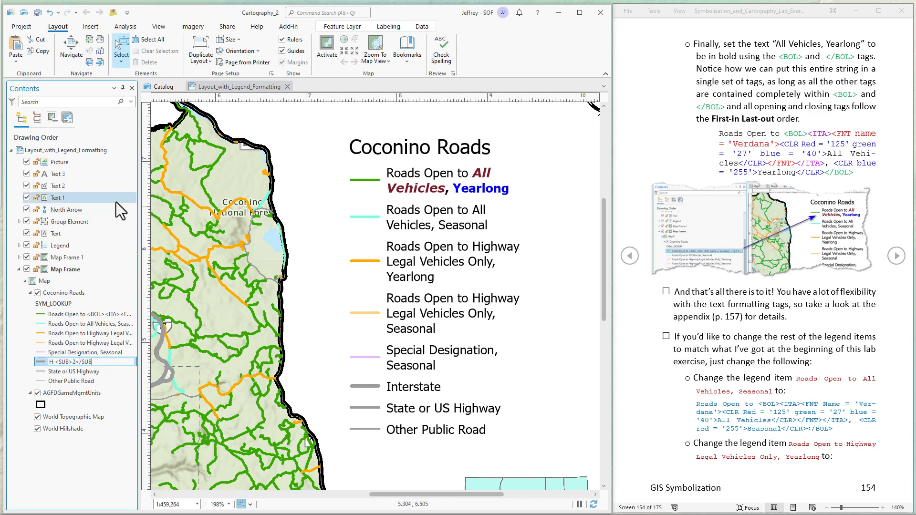
text(0)
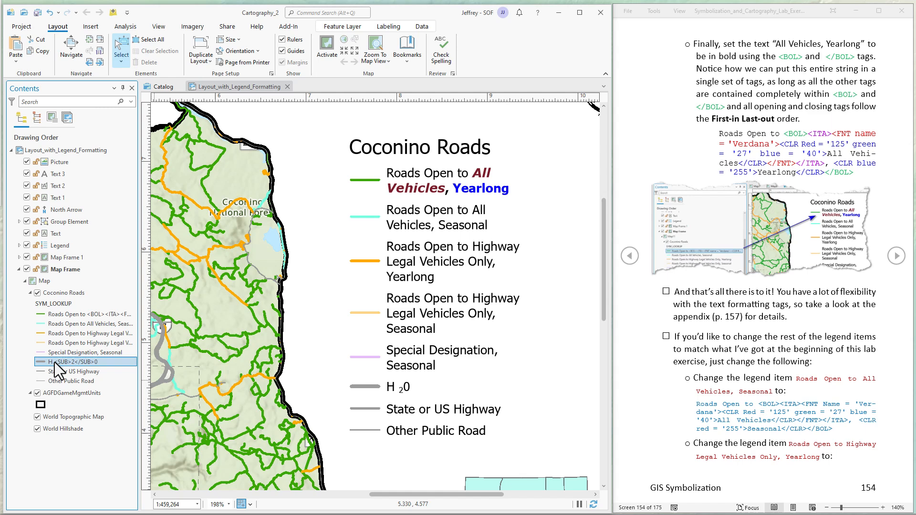
Step: Relabel the State or US Highway item as e = mc<SUP>2</SUP> for a superscript 2
click(93, 353)
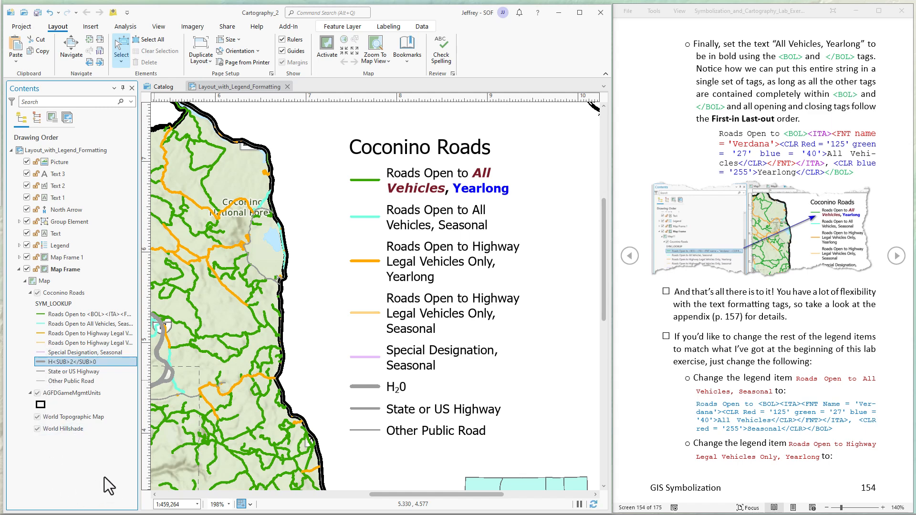
click(82, 372)
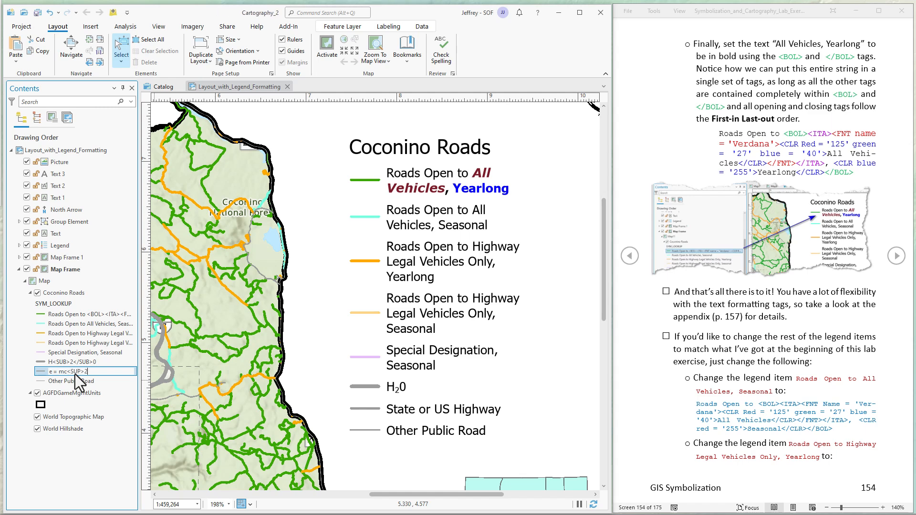
text(</SUP>)
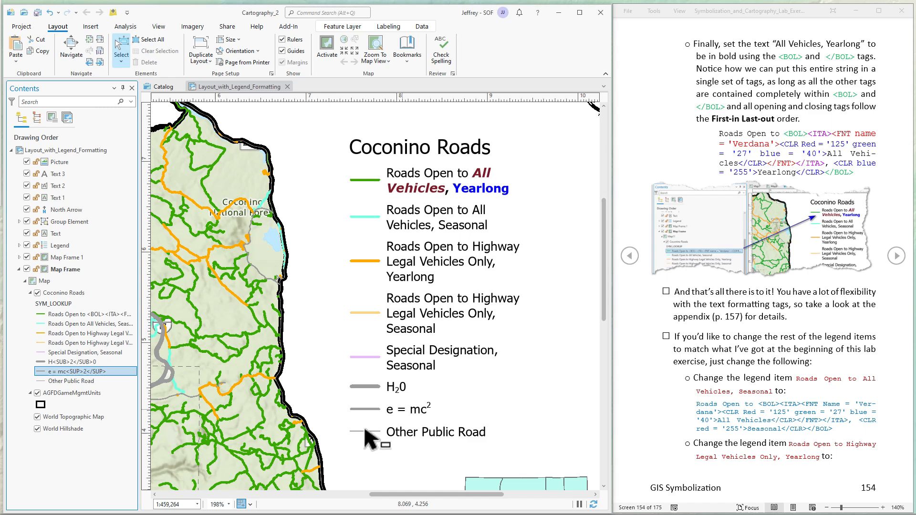
mouse_move(435, 415)
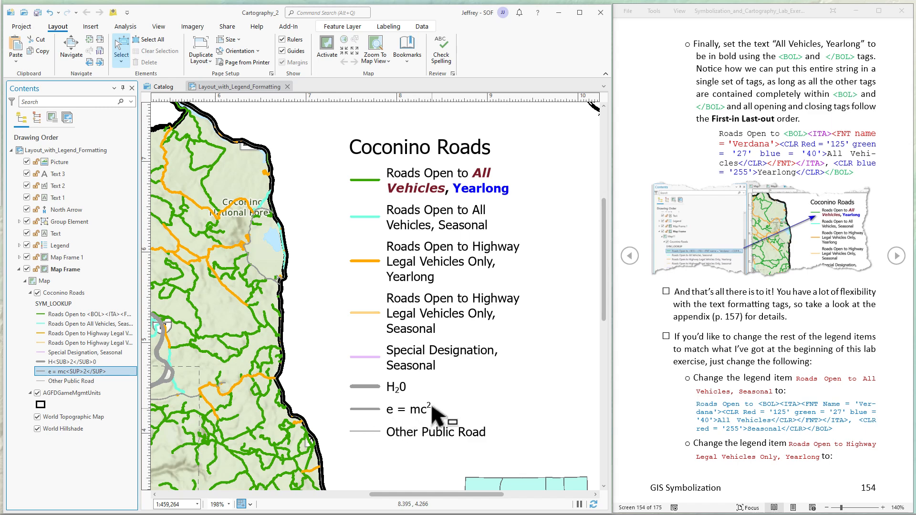
mouse_move(447, 383)
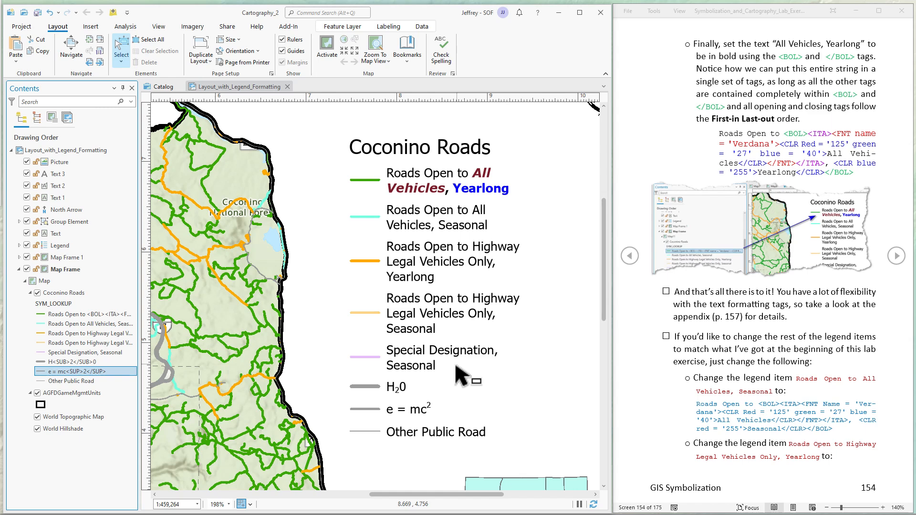
mouse_move(403, 398)
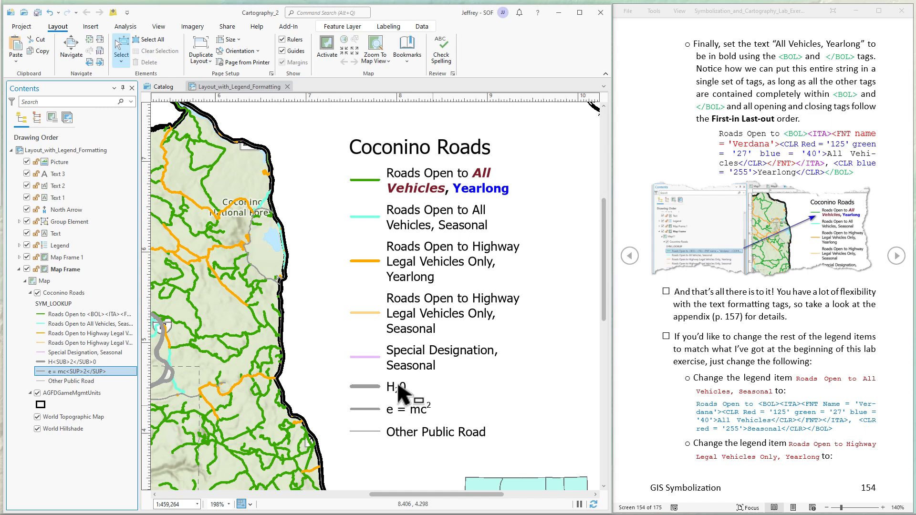
mouse_move(452, 391)
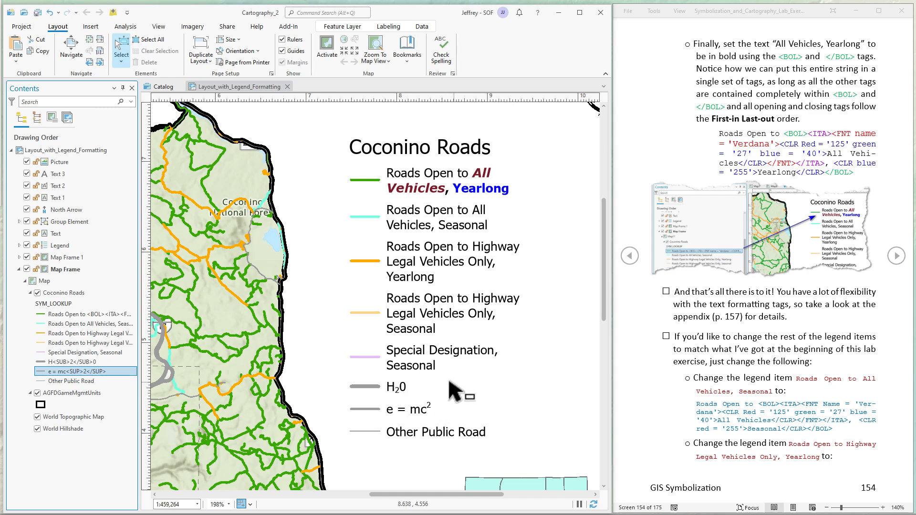
mouse_move(435, 288)
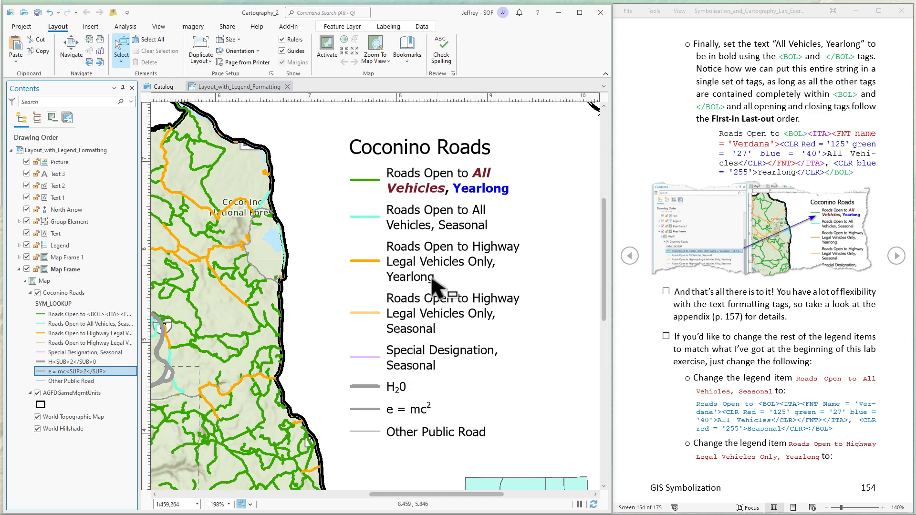
mouse_move(127, 386)
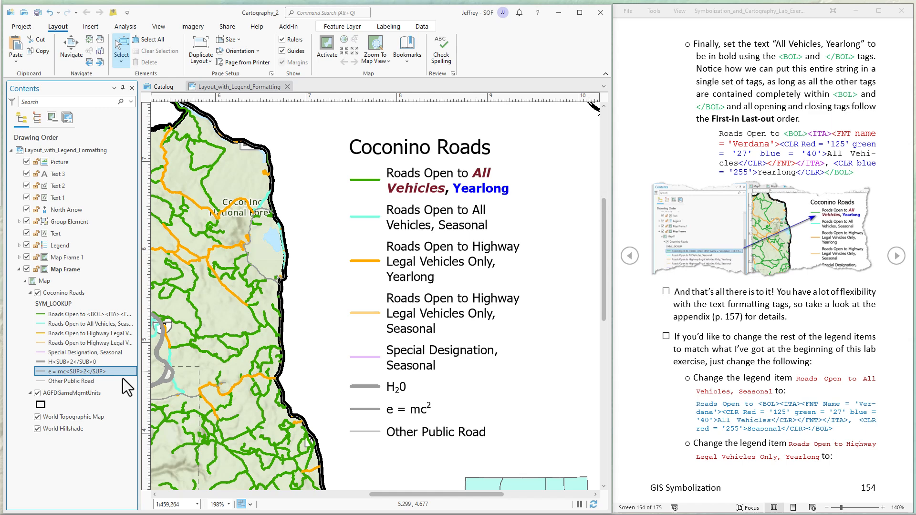
mouse_move(445, 242)
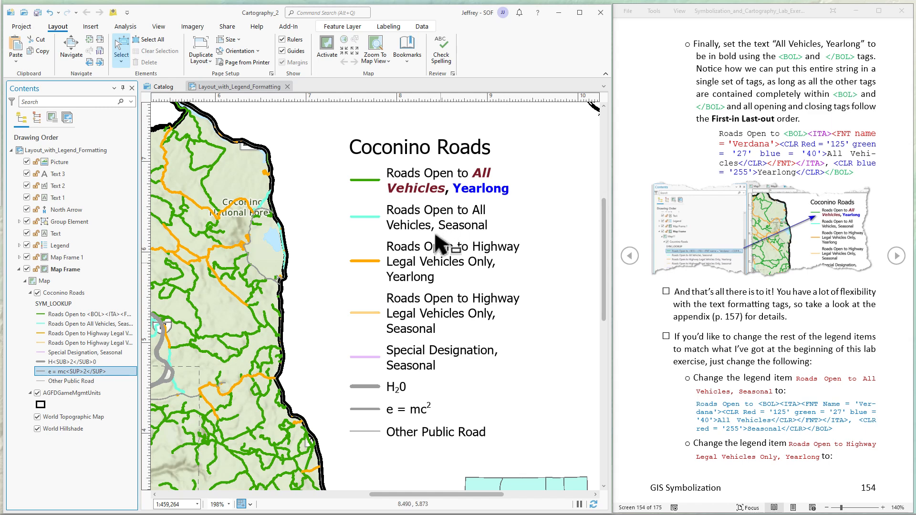
mouse_move(426, 276)
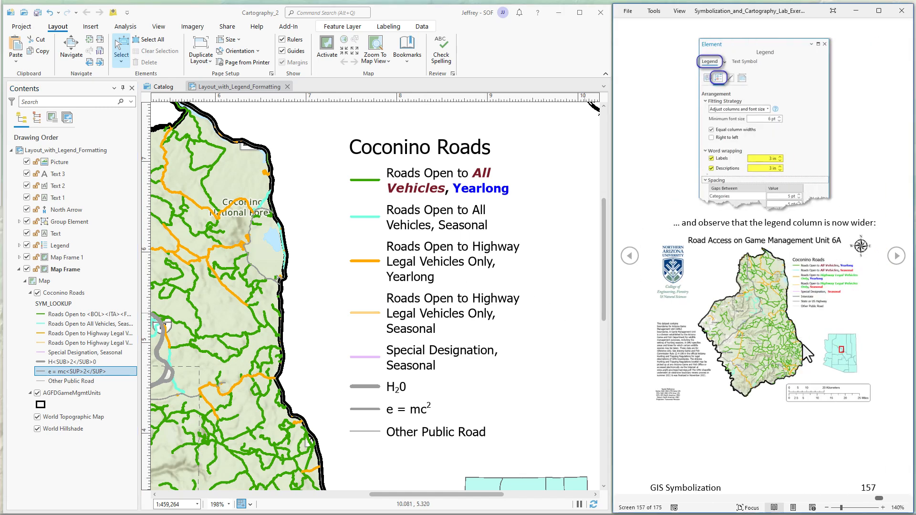
Step: Zoom out the layout to show the full Coconino Roads legend and map title
click(629, 256)
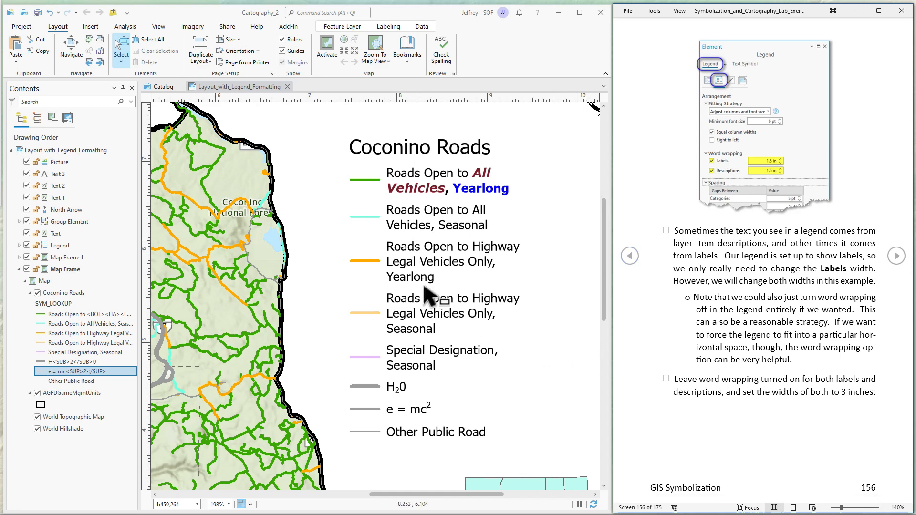
mouse_move(435, 234)
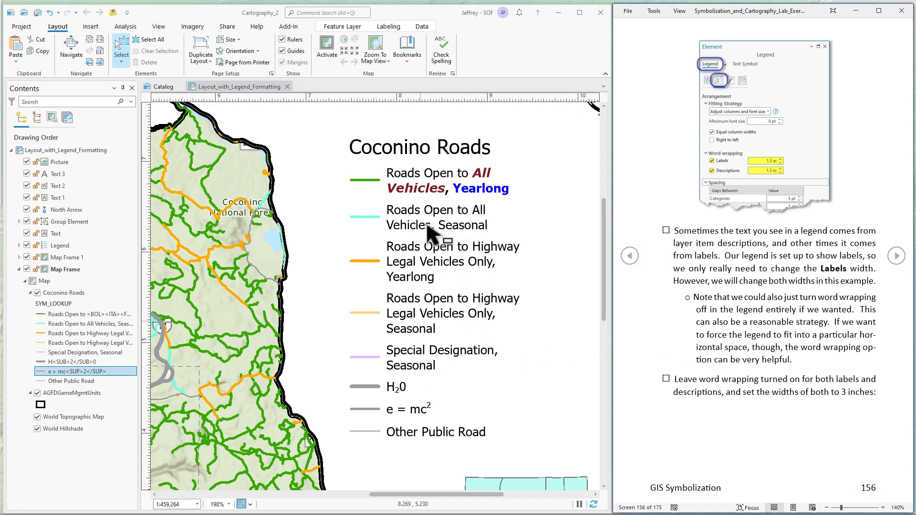
mouse_move(351, 234)
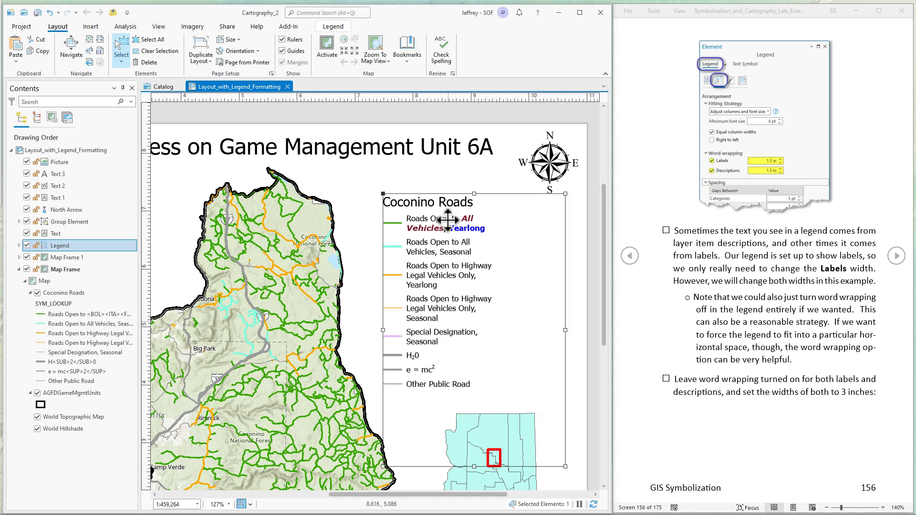
mouse_move(426, 250)
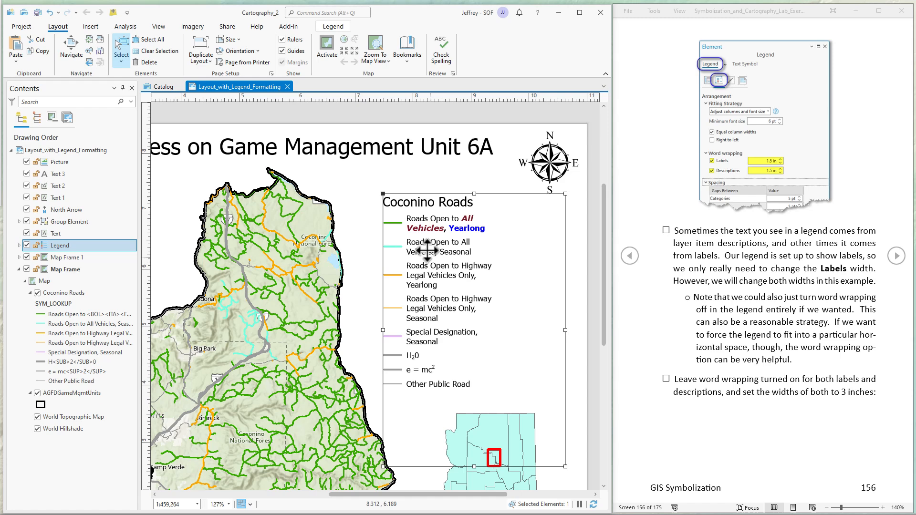
mouse_move(523, 260)
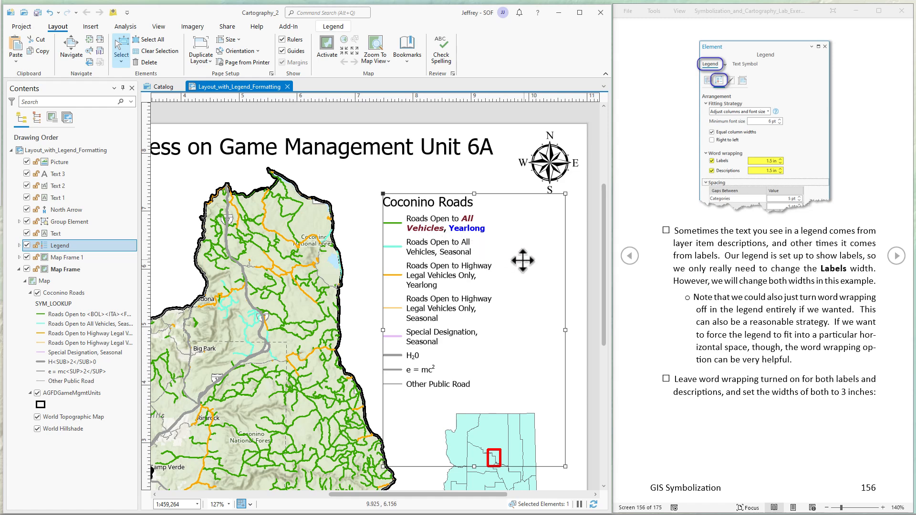
mouse_move(518, 302)
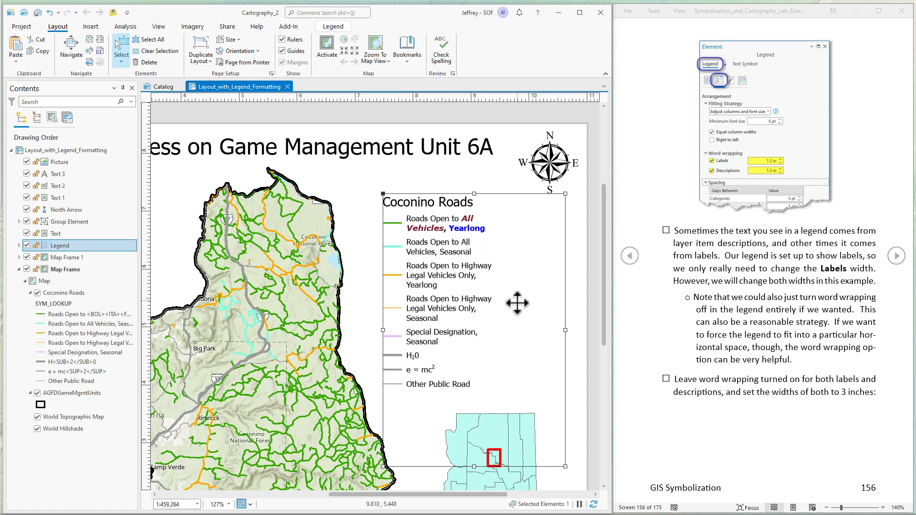
mouse_move(447, 295)
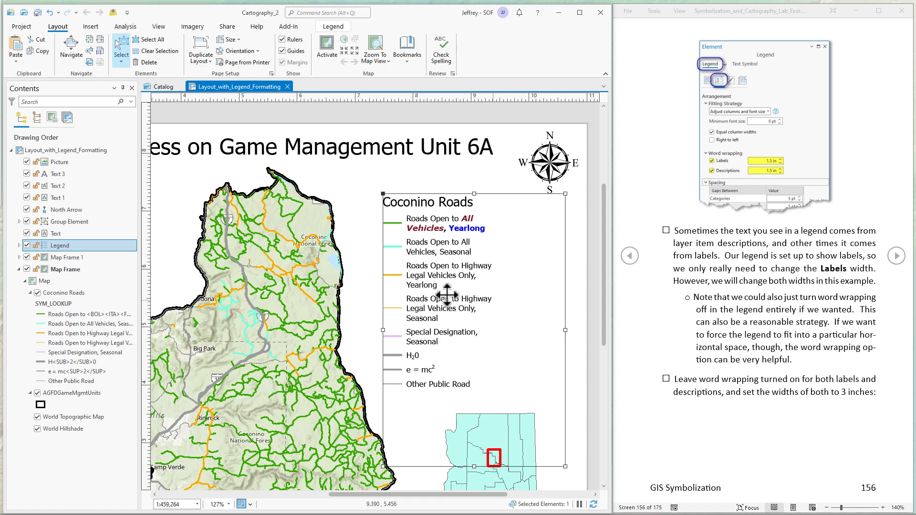
Step: Open the Coconino Roads legend's Properties in the Element pane
right_click(59, 245)
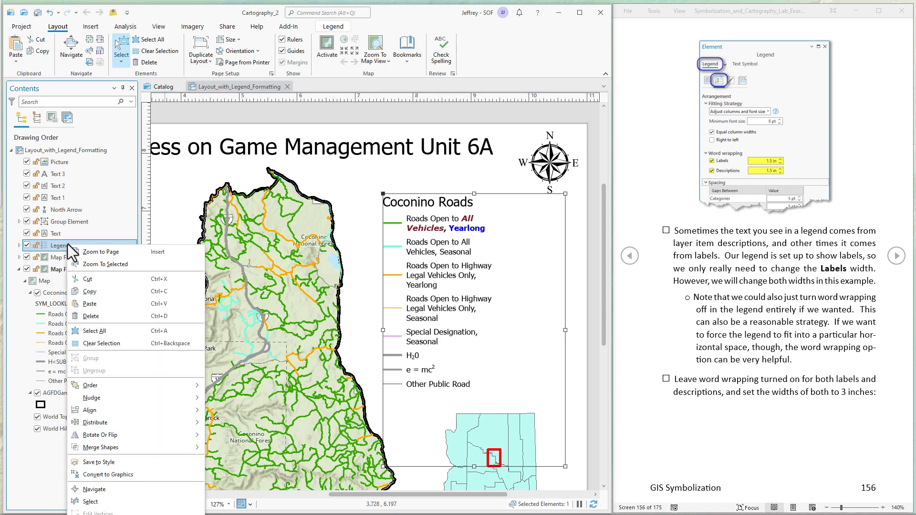
mouse_move(407, 225)
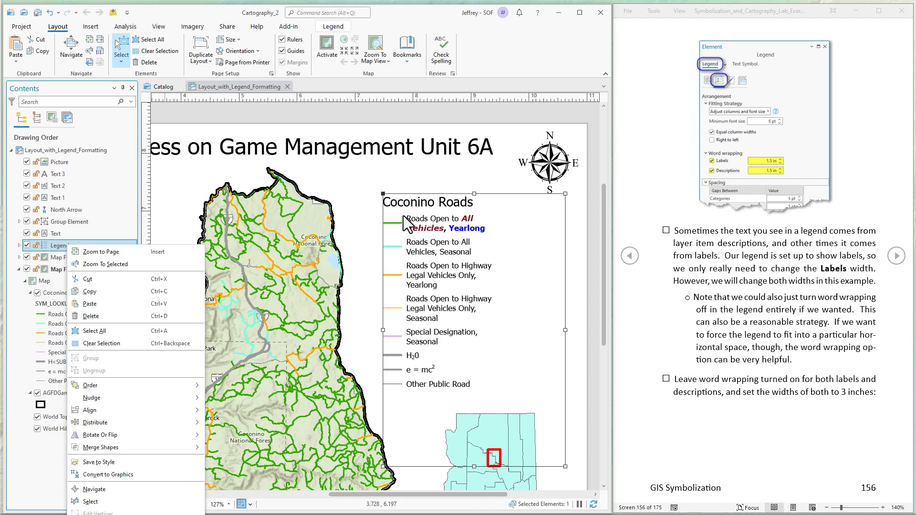
right_click(406, 202)
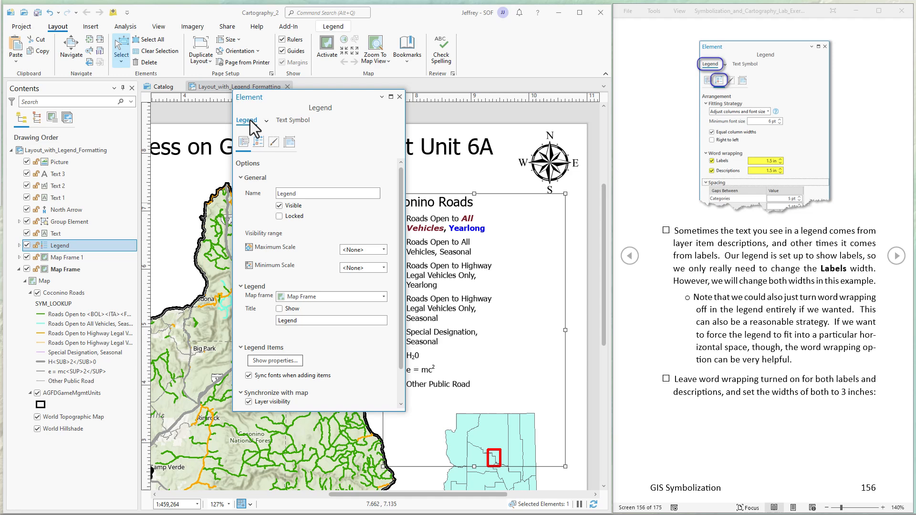
mouse_move(258, 142)
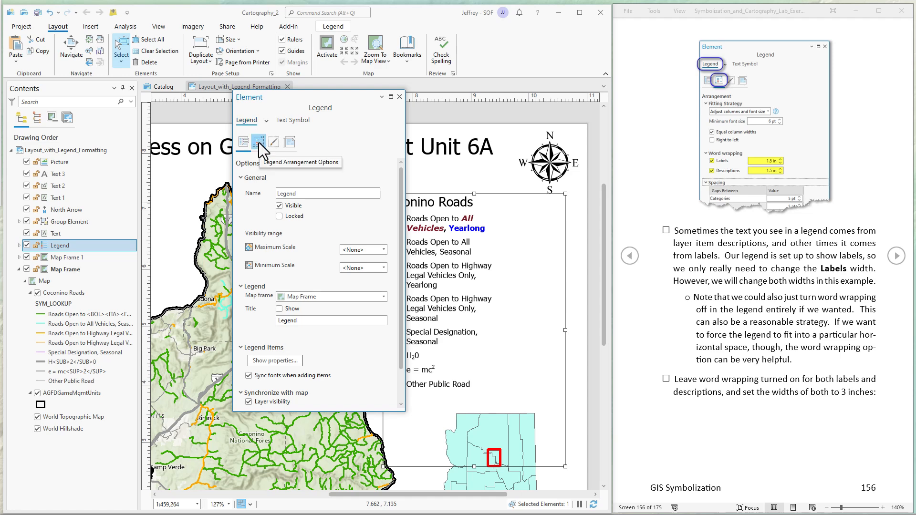
Step: Show the legend's arrangement options and switch off label word wrapping
click(258, 142)
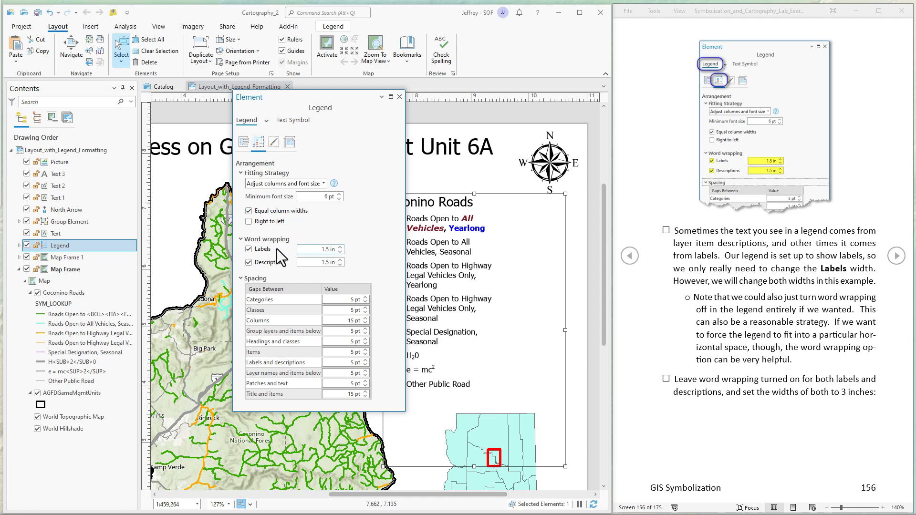
mouse_move(320, 249)
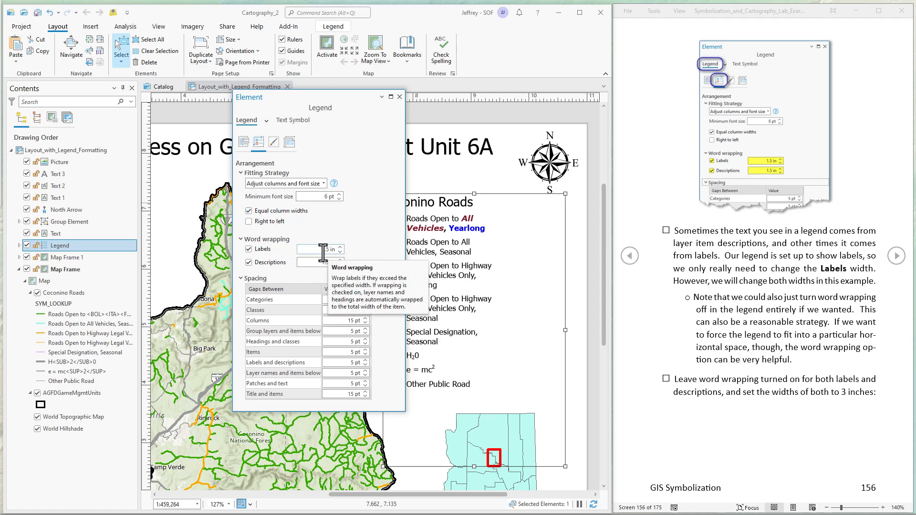
drag(319, 97, 219, 105)
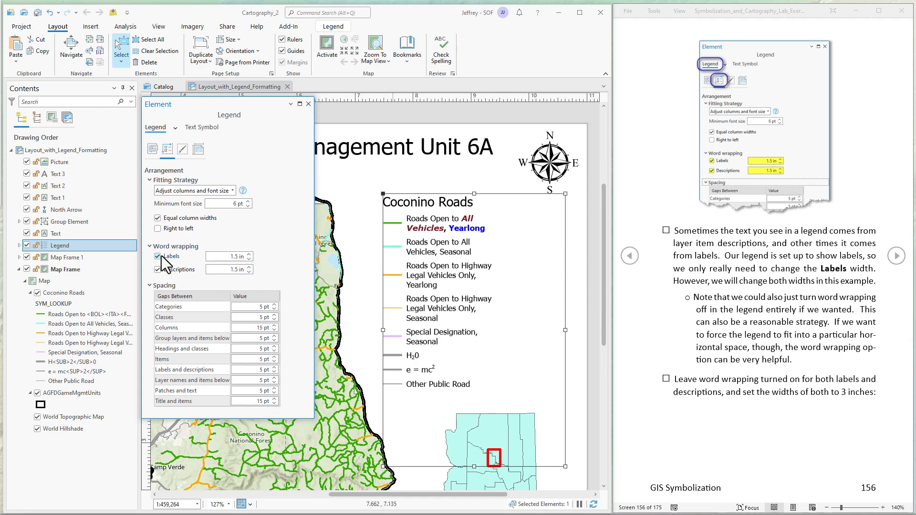
click(158, 256)
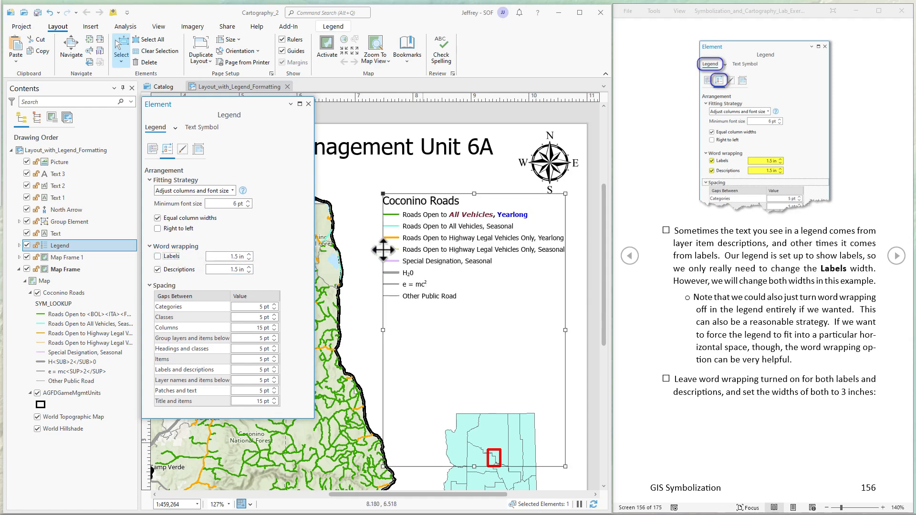
mouse_move(529, 248)
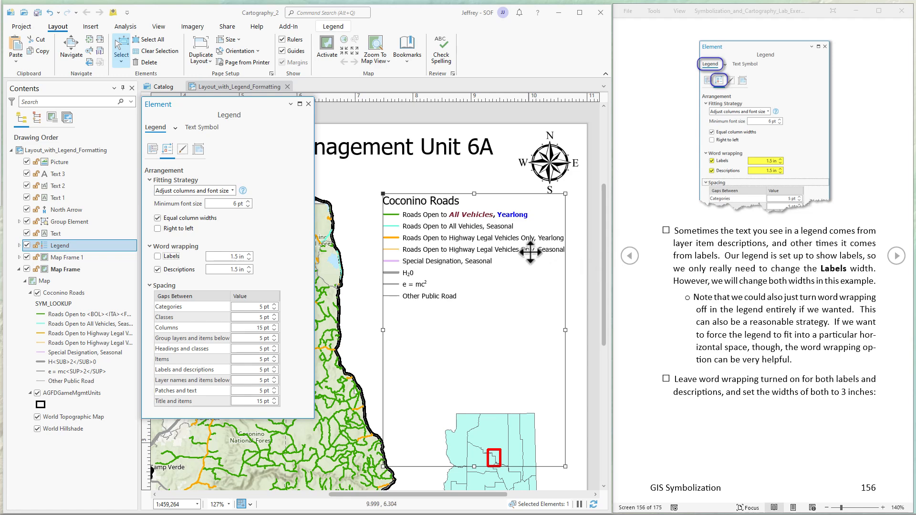
mouse_move(485, 249)
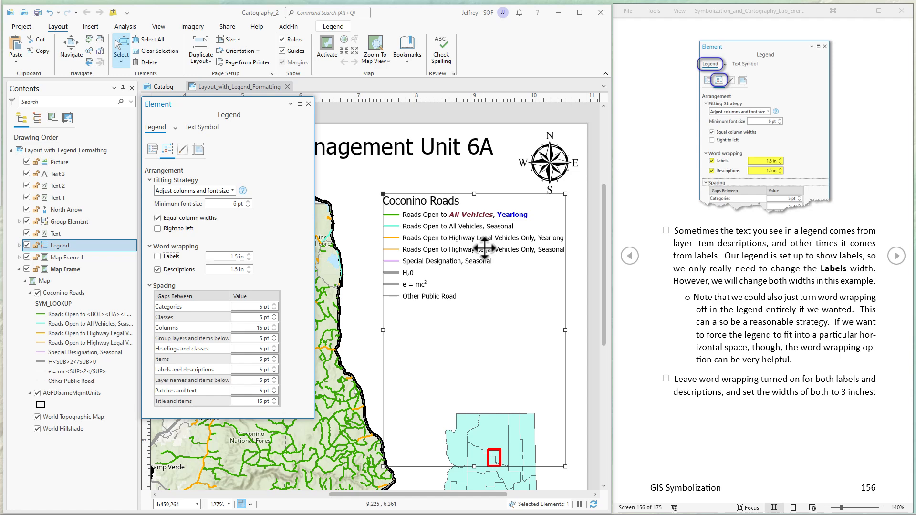
mouse_move(286, 262)
text(2.5)
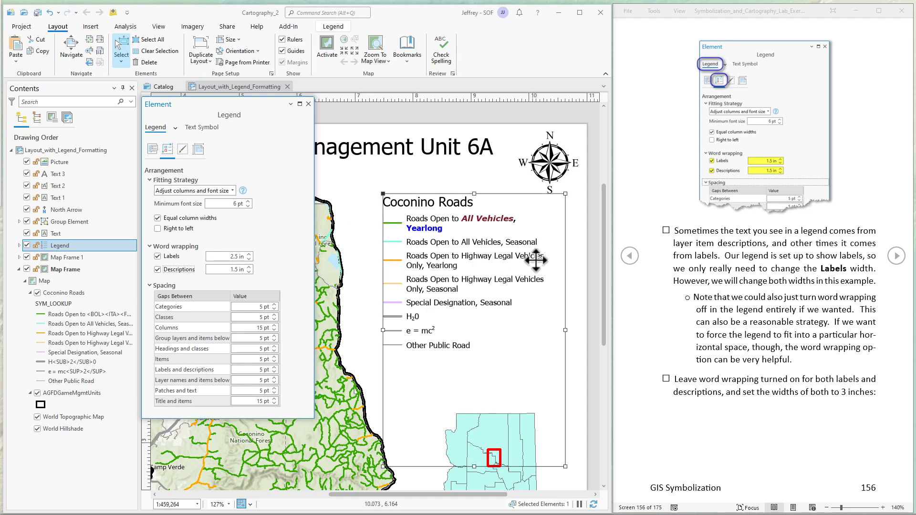
mouse_move(468, 258)
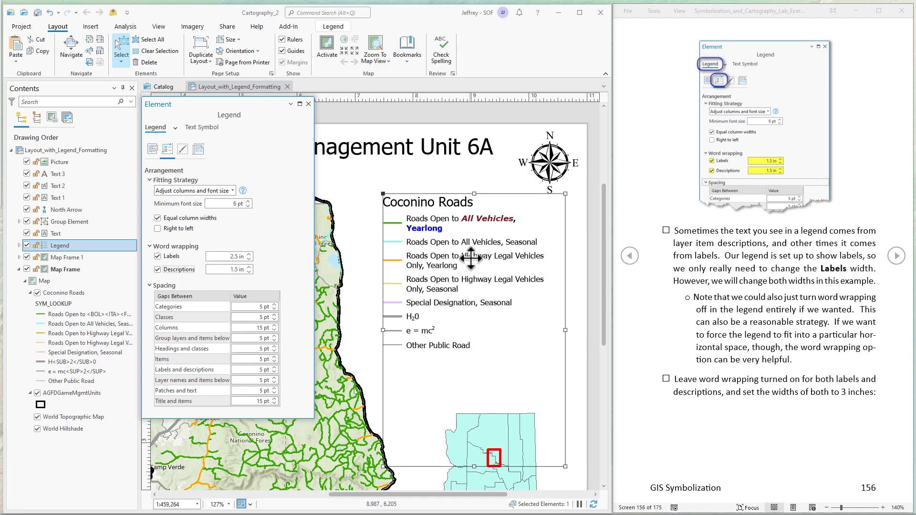